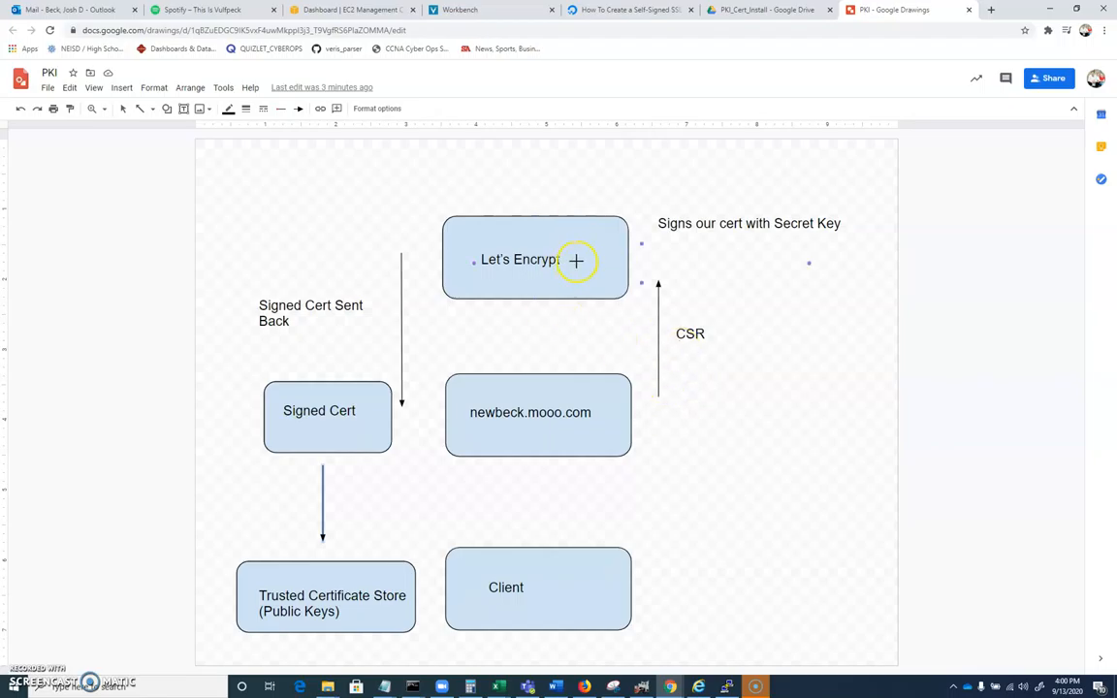
mouse_move(346, 292)
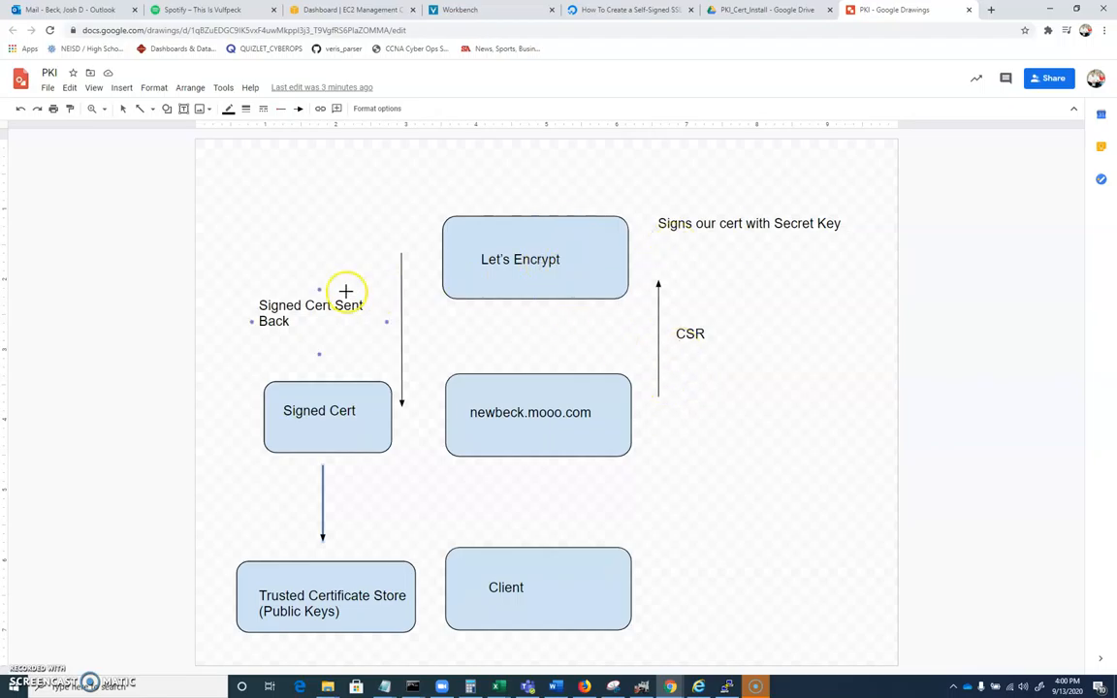
mouse_move(326, 471)
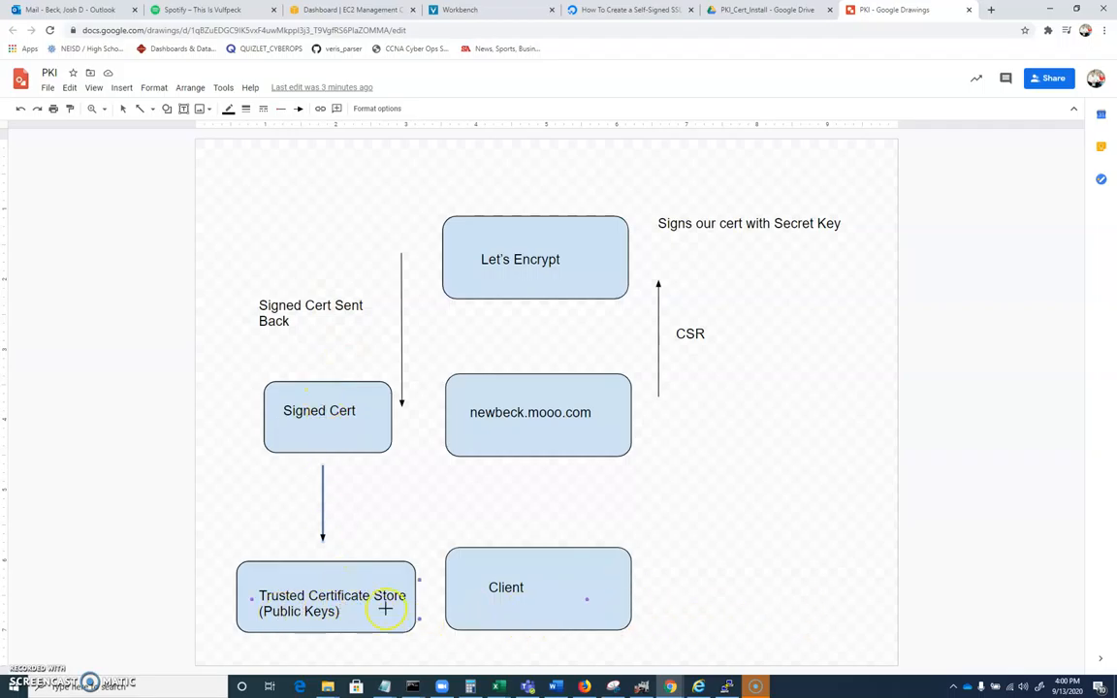
mouse_move(437, 605)
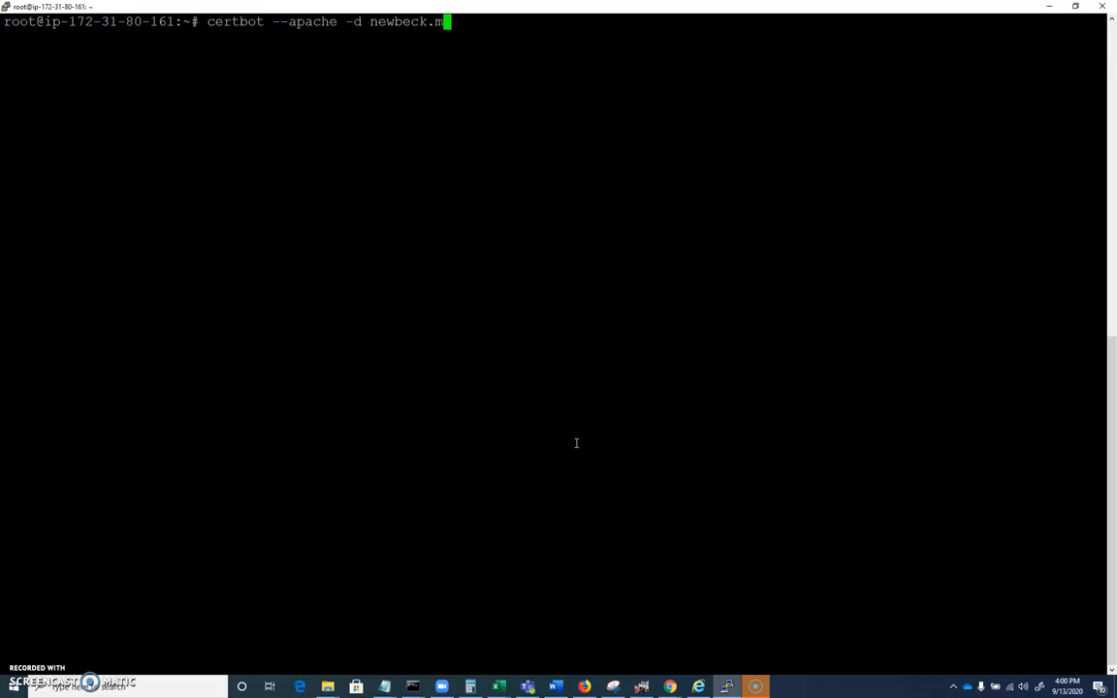
Step: Start certbot for newbeck.mooo.com and enter a contact email at newbeck.mooo.com
text(ooo.com -)
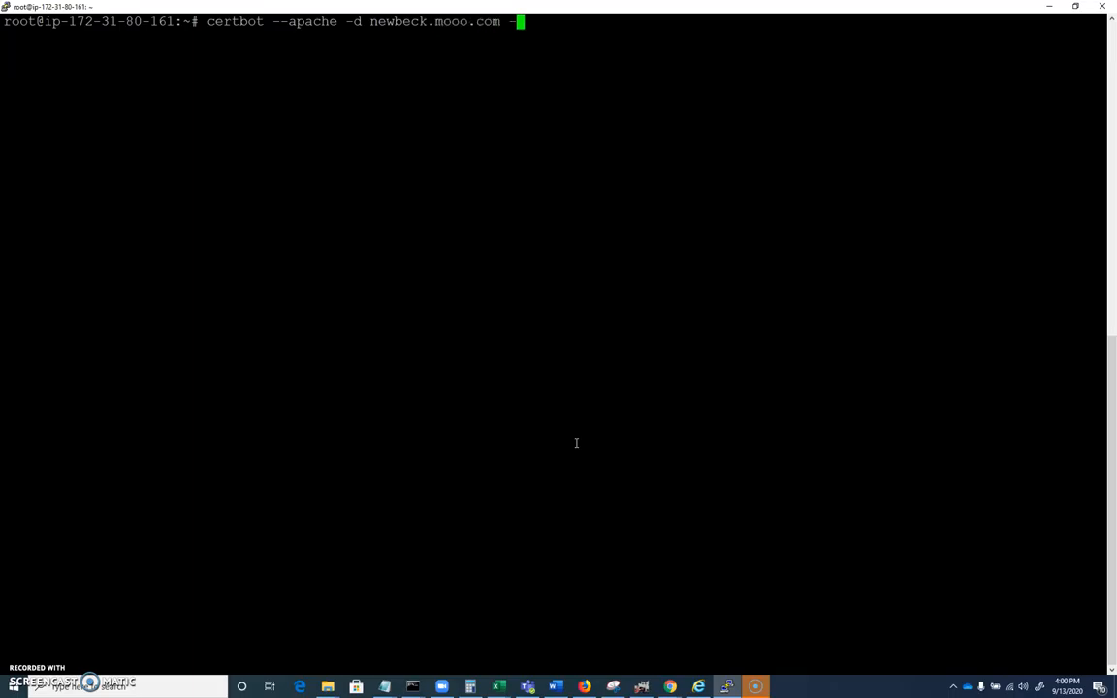
mouse_move(61, 623)
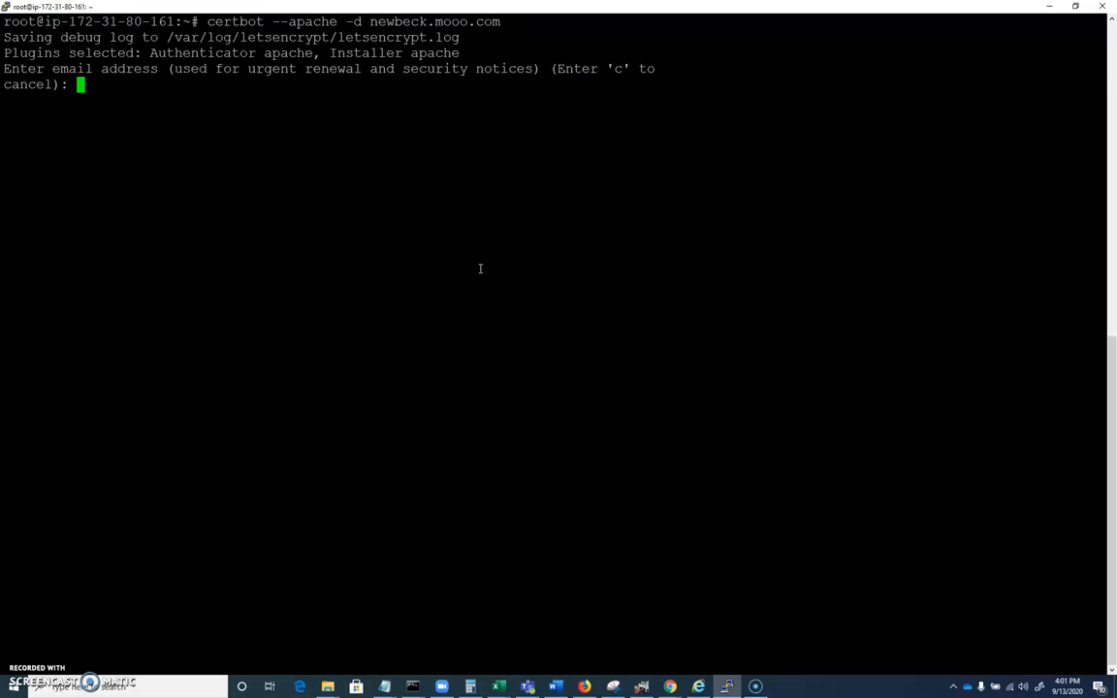
mouse_move(475, 271)
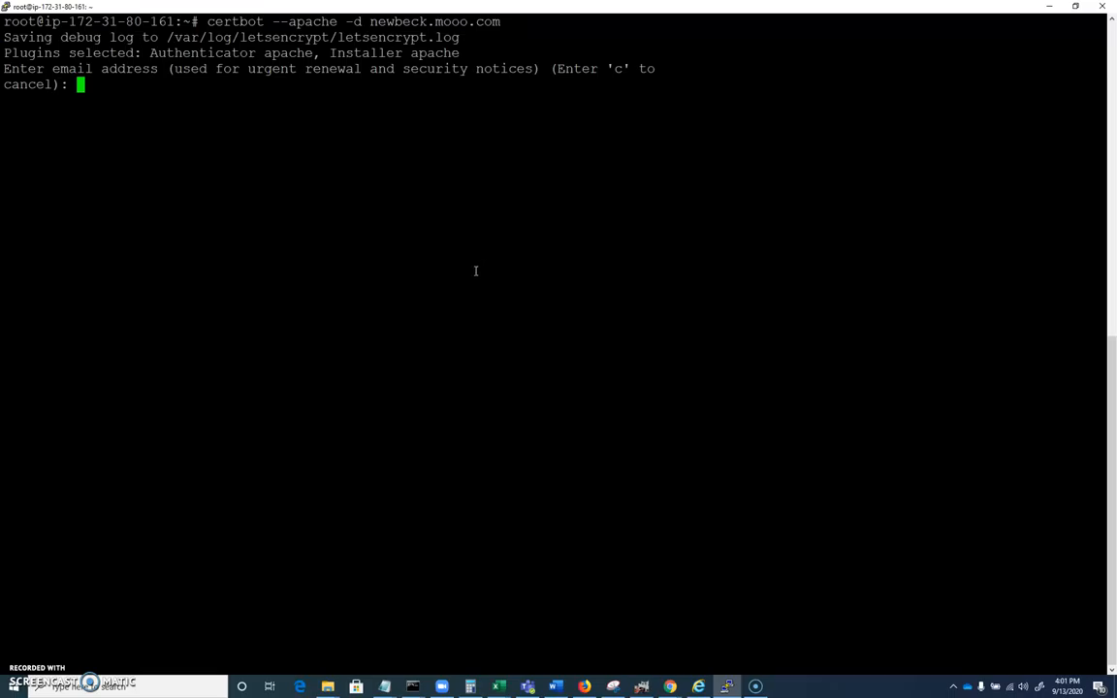
mouse_move(456, 270)
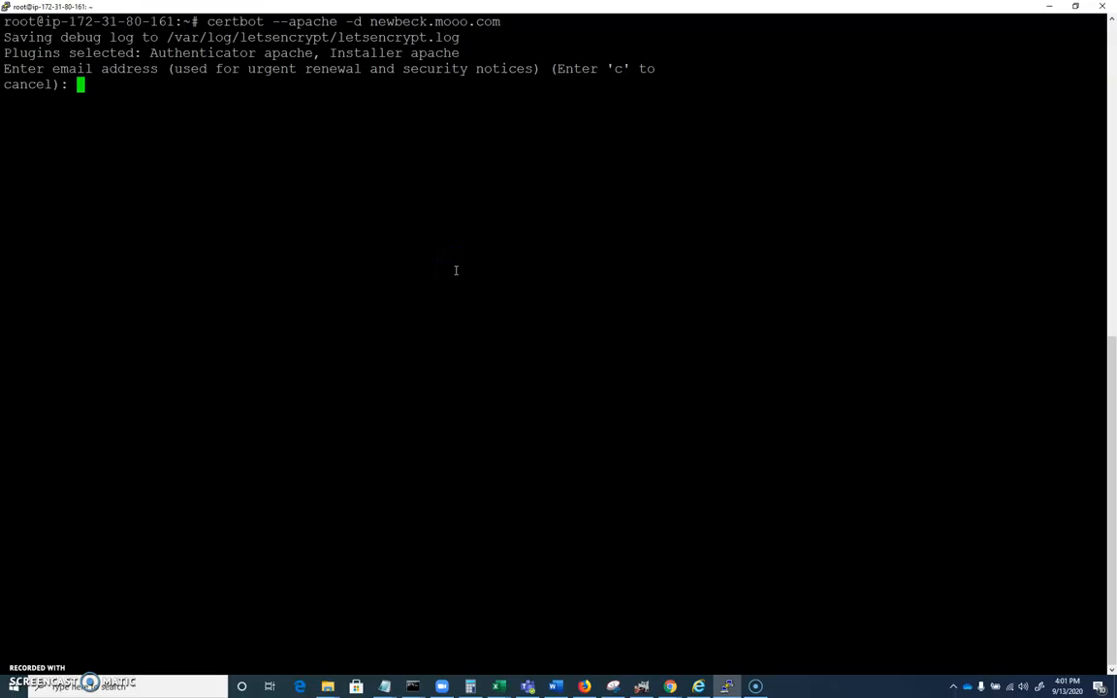
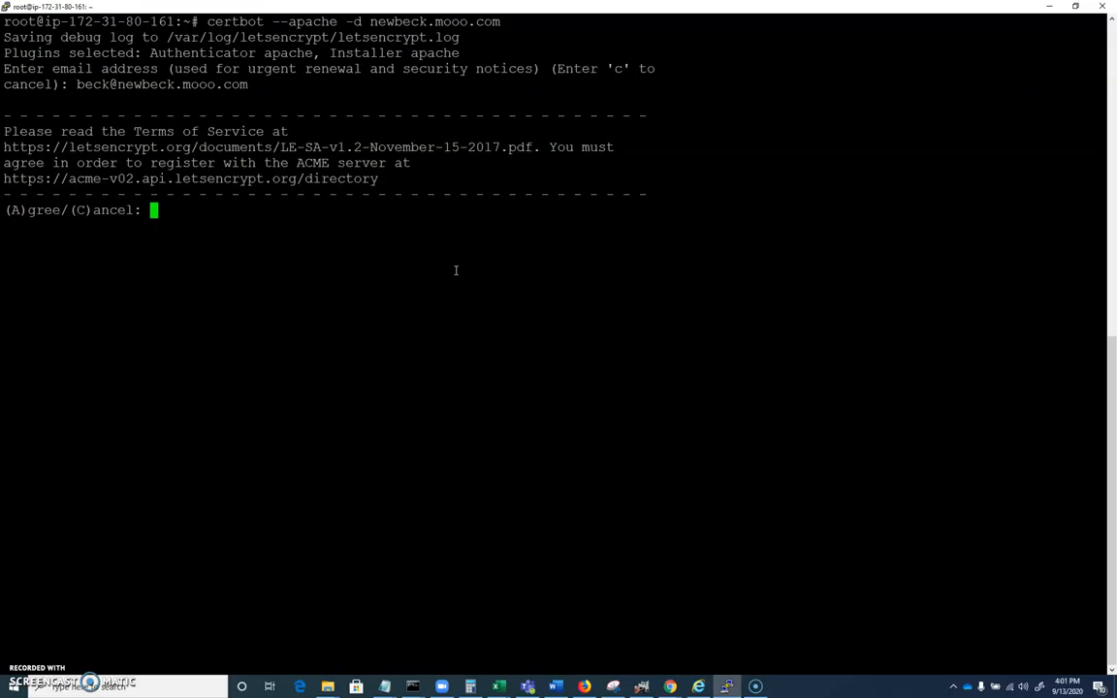
Step: Answer A to accept the Terms of Service and N to decline EFF email sharing
text(A)
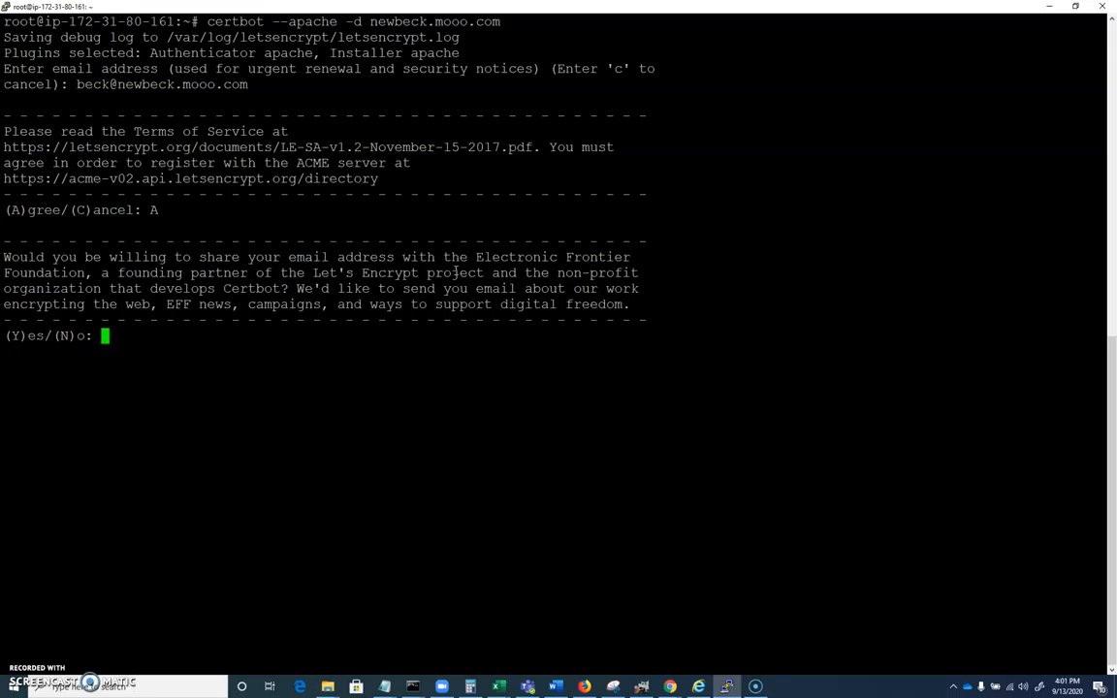
mouse_move(527, 136)
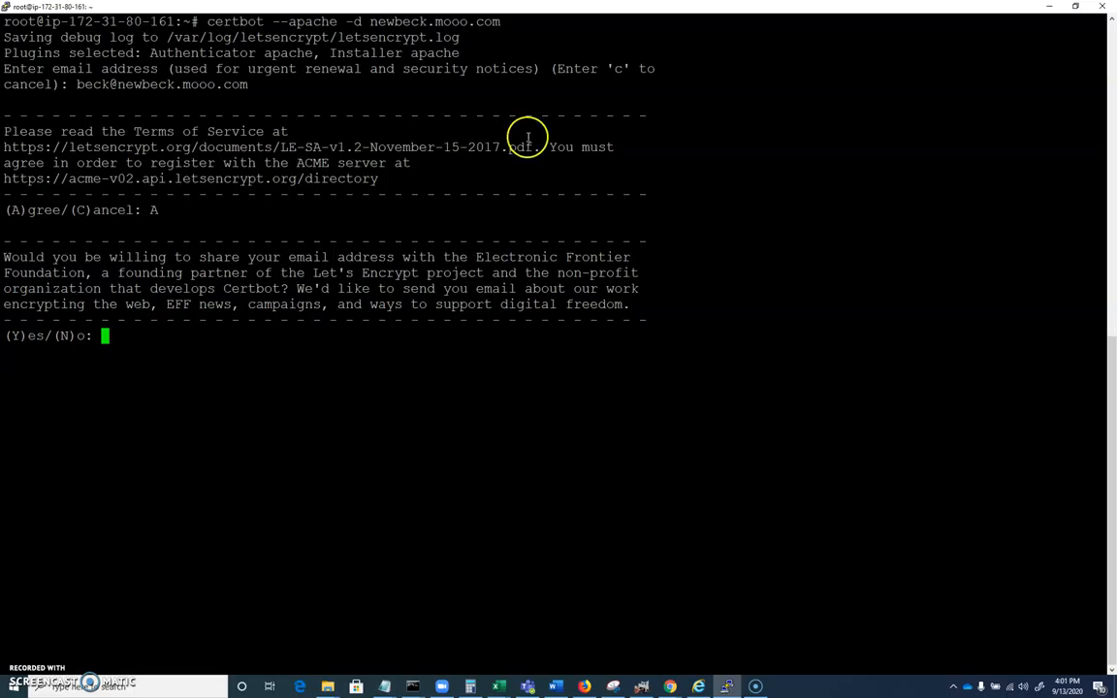
mouse_move(460, 257)
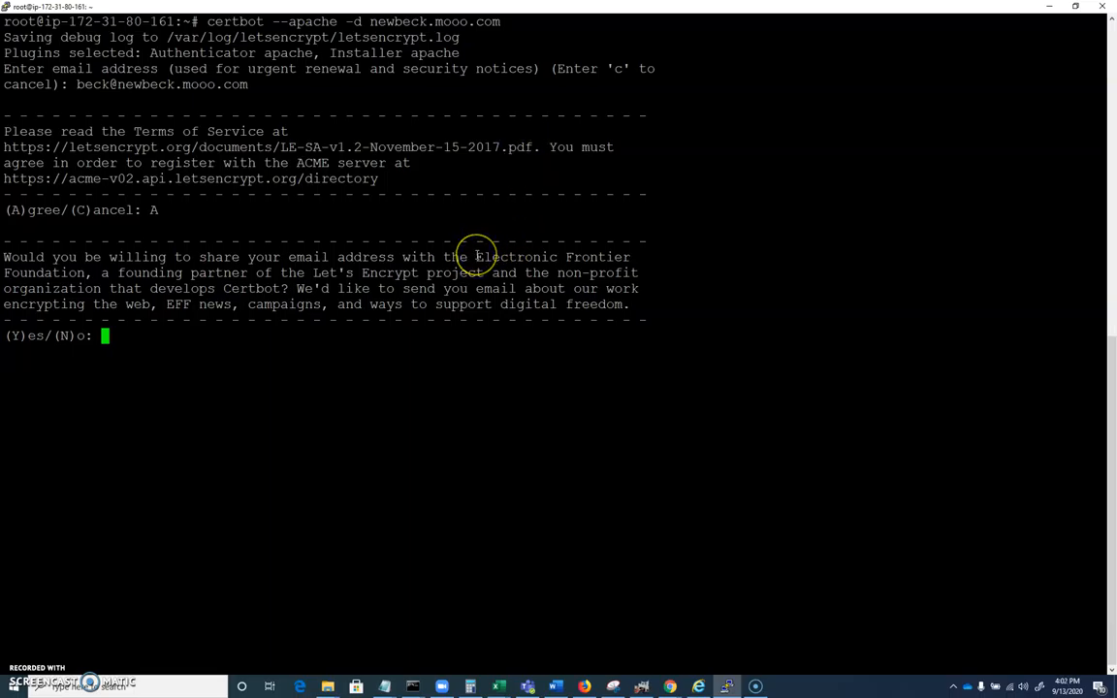
mouse_move(477, 256)
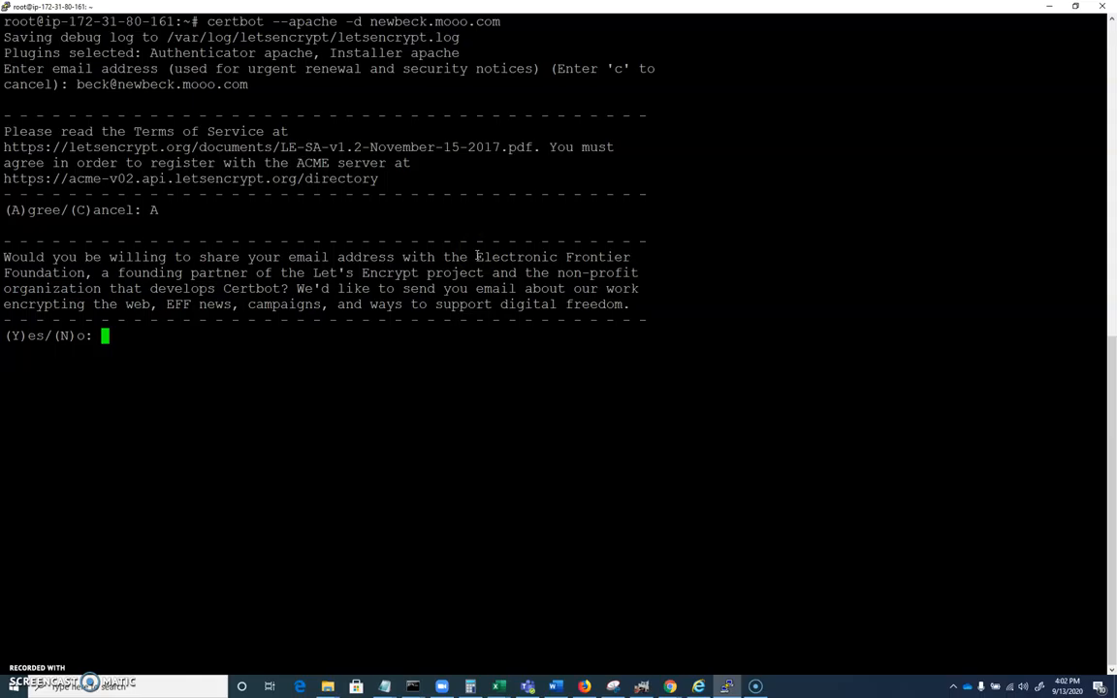
text(N)
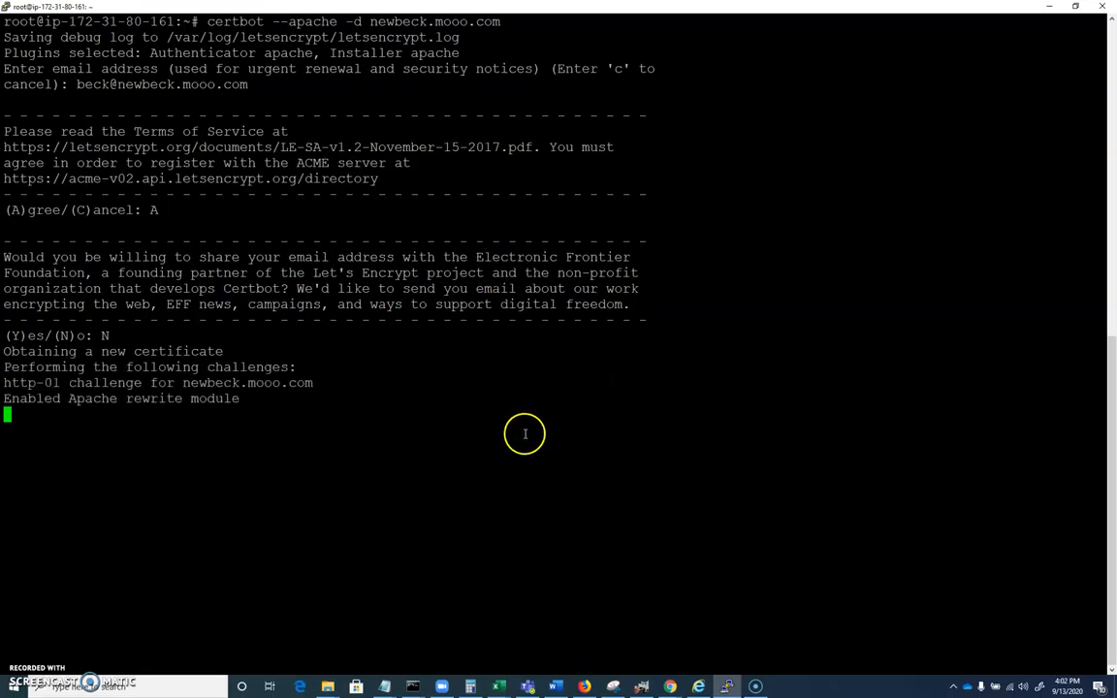
mouse_move(437, 468)
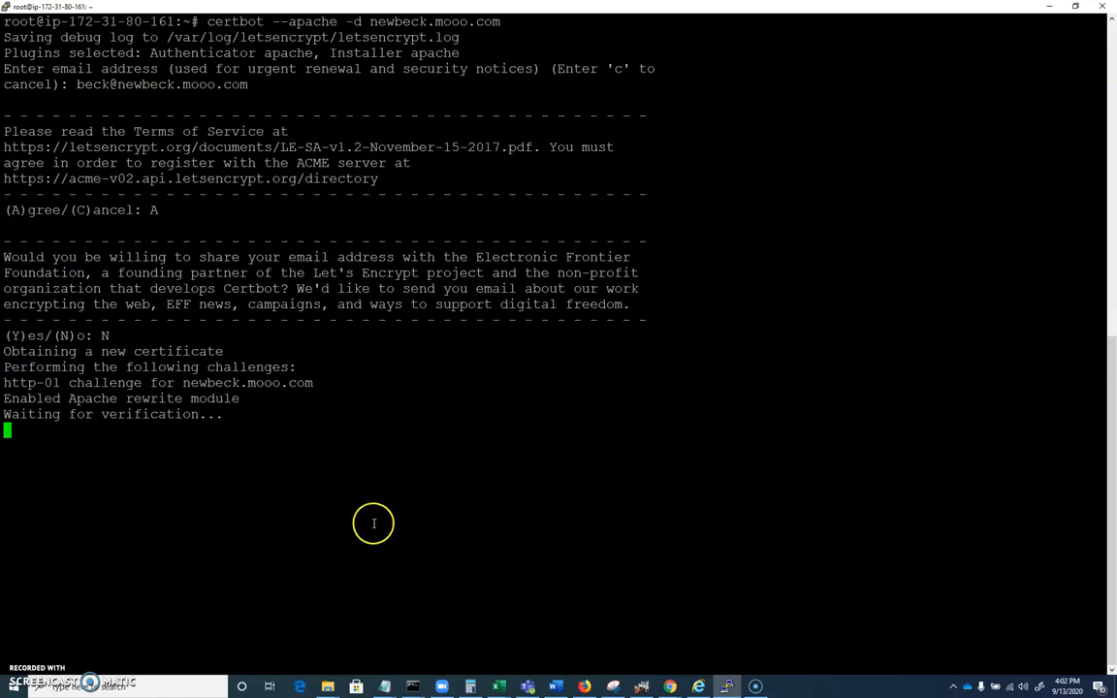
mouse_move(109, 422)
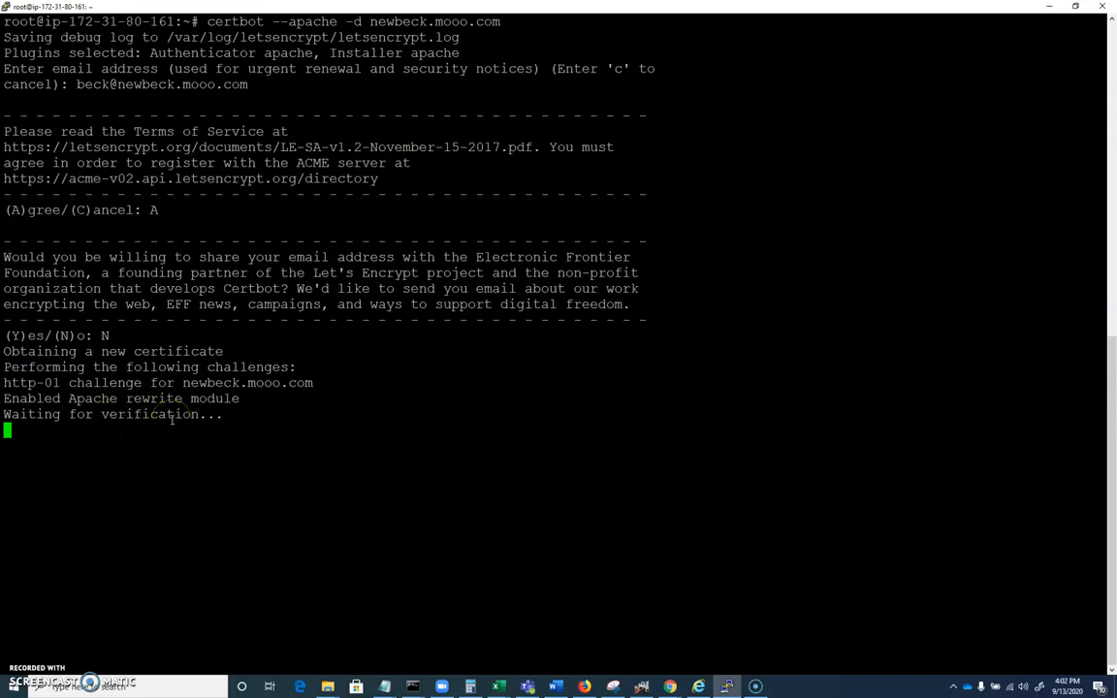
mouse_move(114, 416)
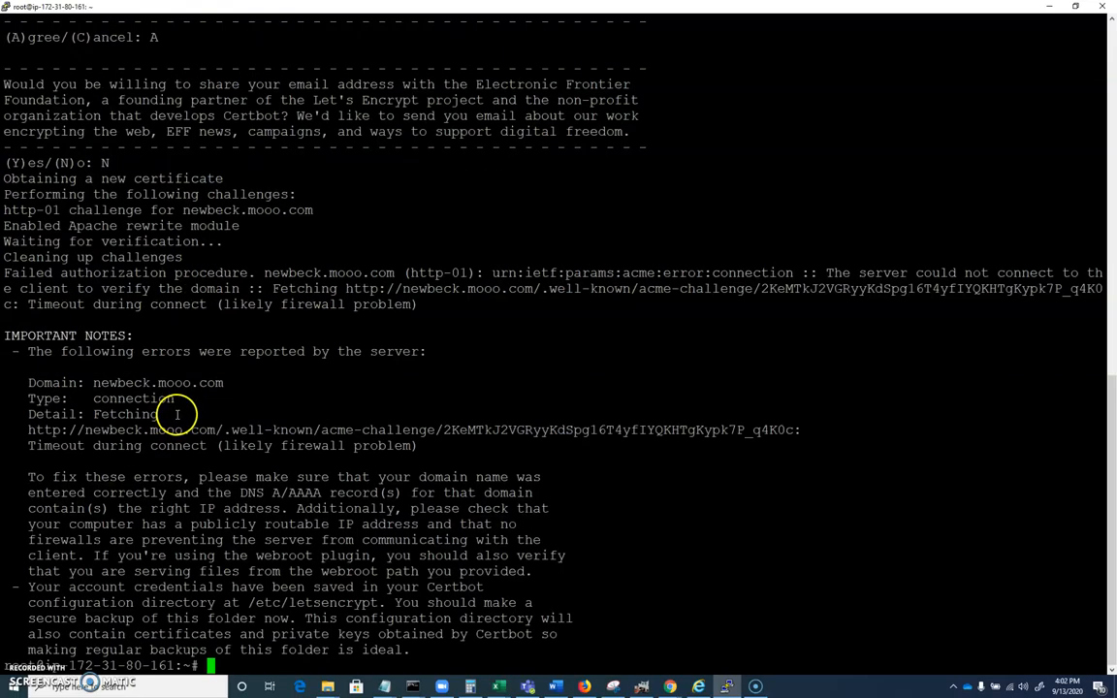
mouse_move(298, 469)
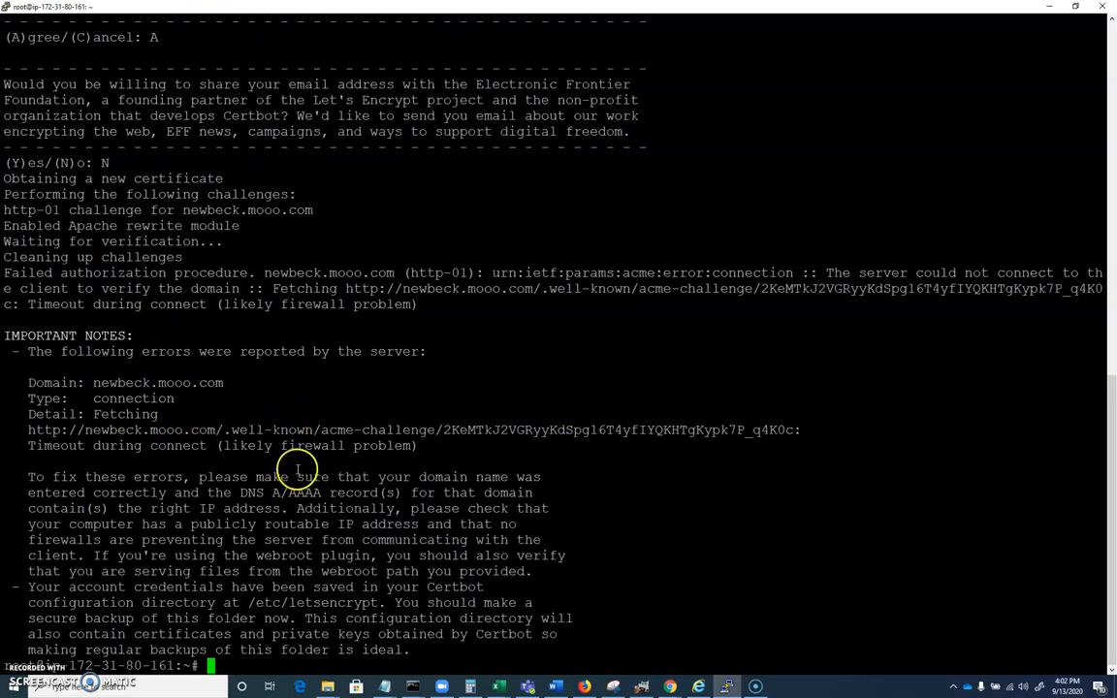
Step: List the web root with ls -al /var/www/html/ after the firewall-timeout failure
text(ls -al /var/www/html/)
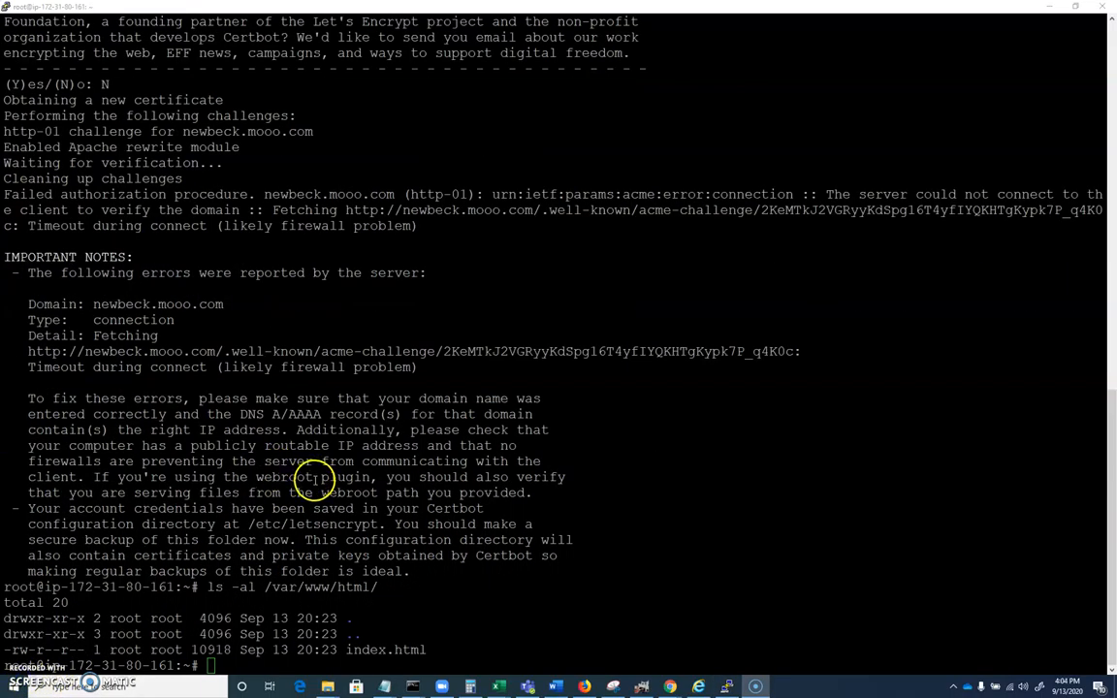
mouse_move(124, 367)
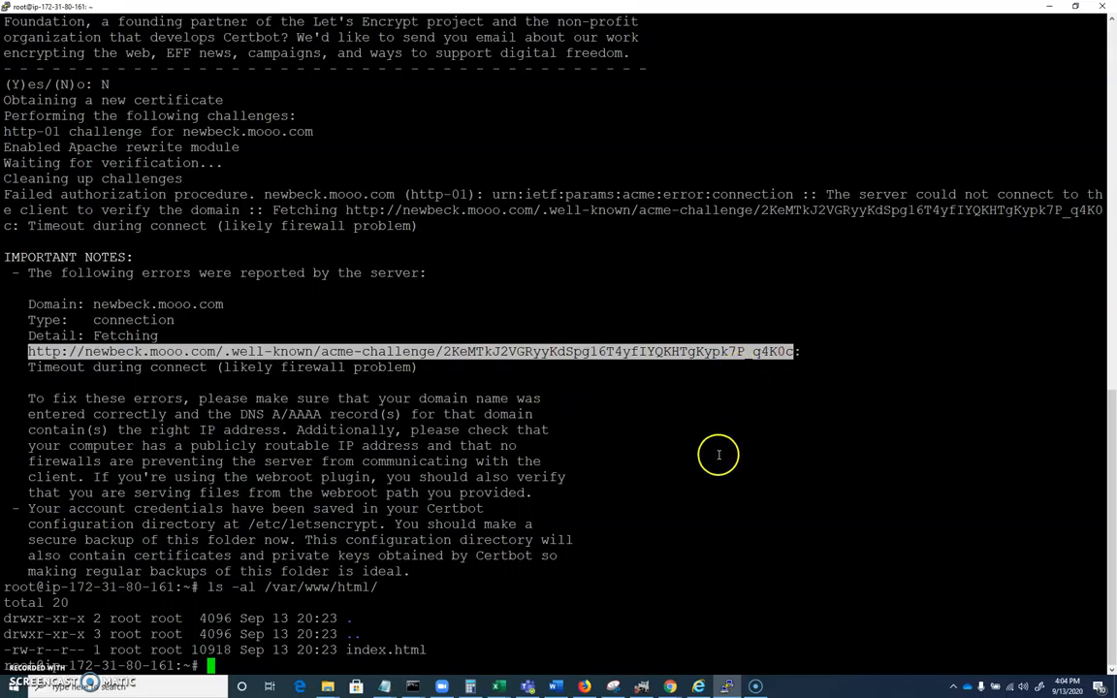
mouse_move(586, 406)
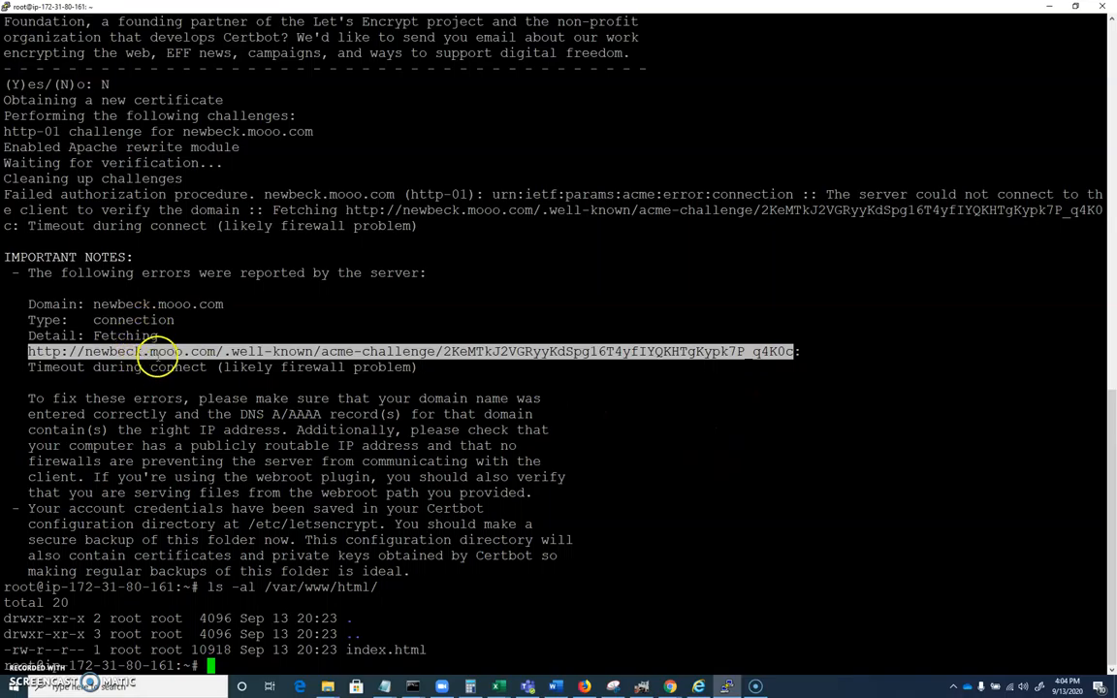
mouse_move(218, 352)
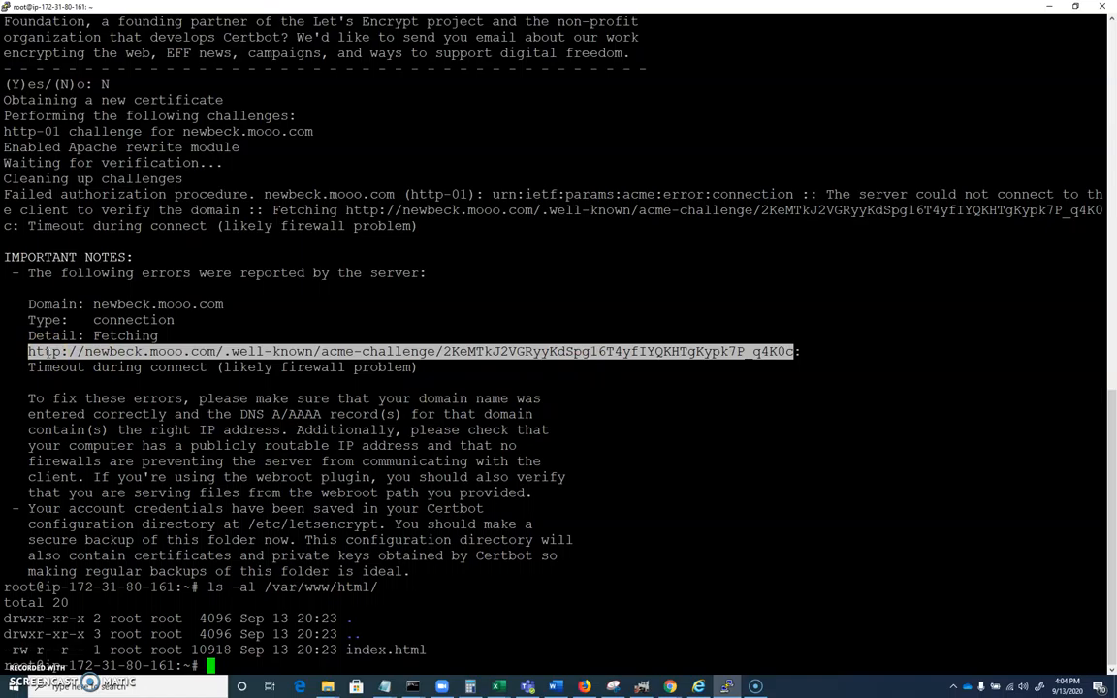
mouse_move(59, 367)
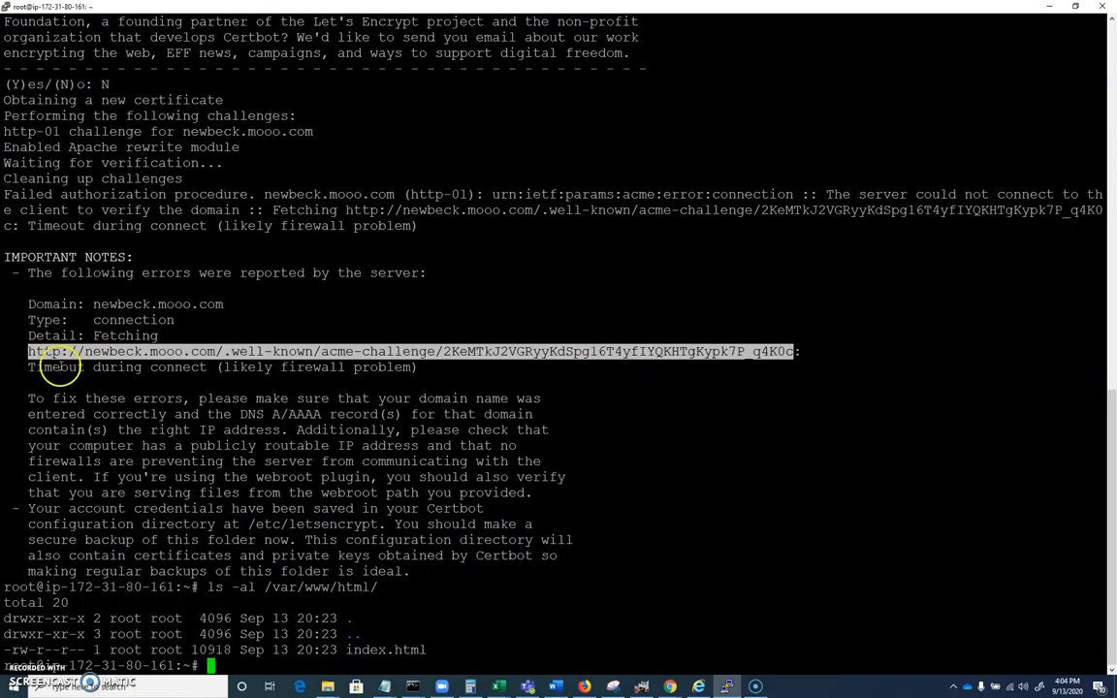
mouse_move(371, 422)
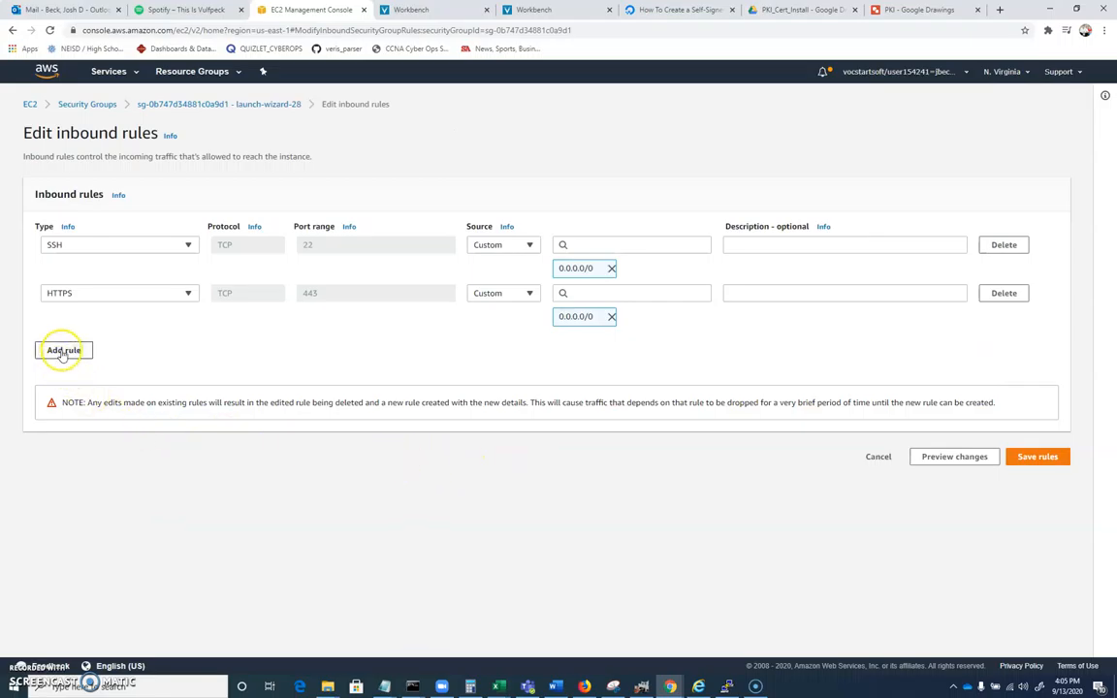
Step: Add an inbound HTTP rule for port 80 with source 0.0.0.0/0
click(62, 350)
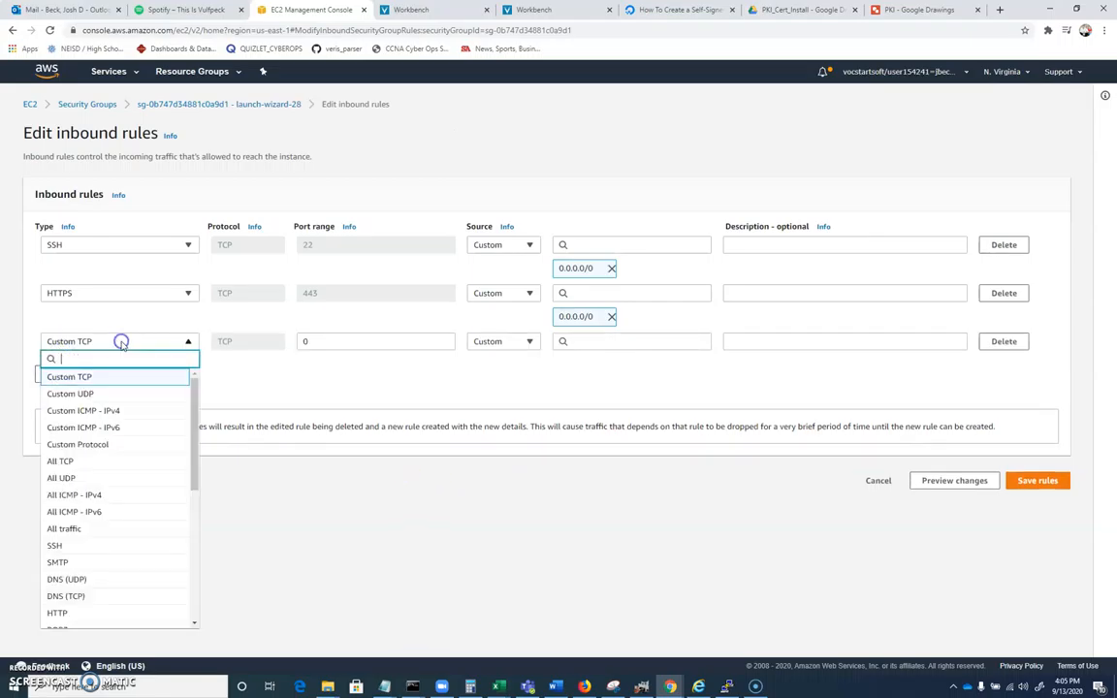
mouse_move(66, 581)
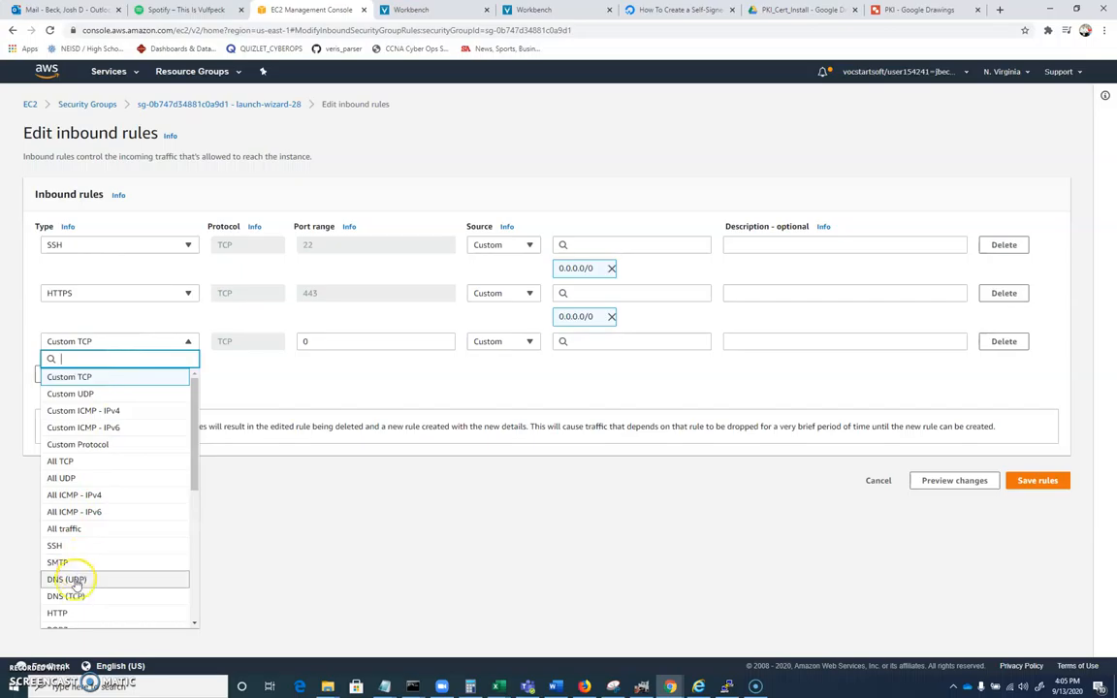
click(60, 611)
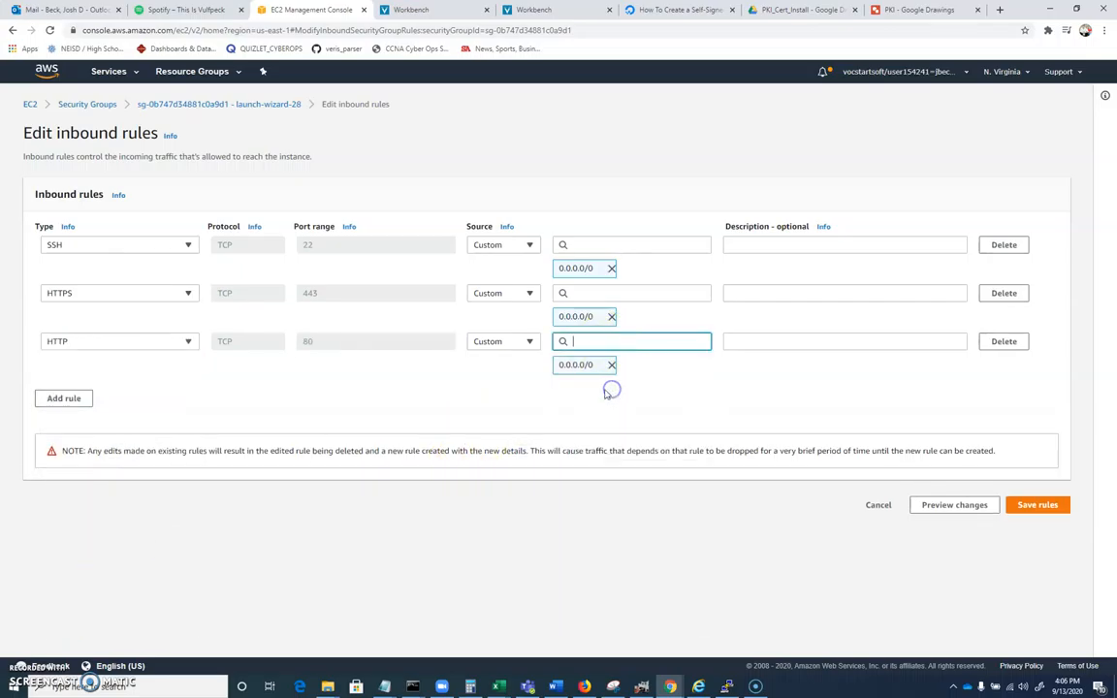
mouse_move(220, 454)
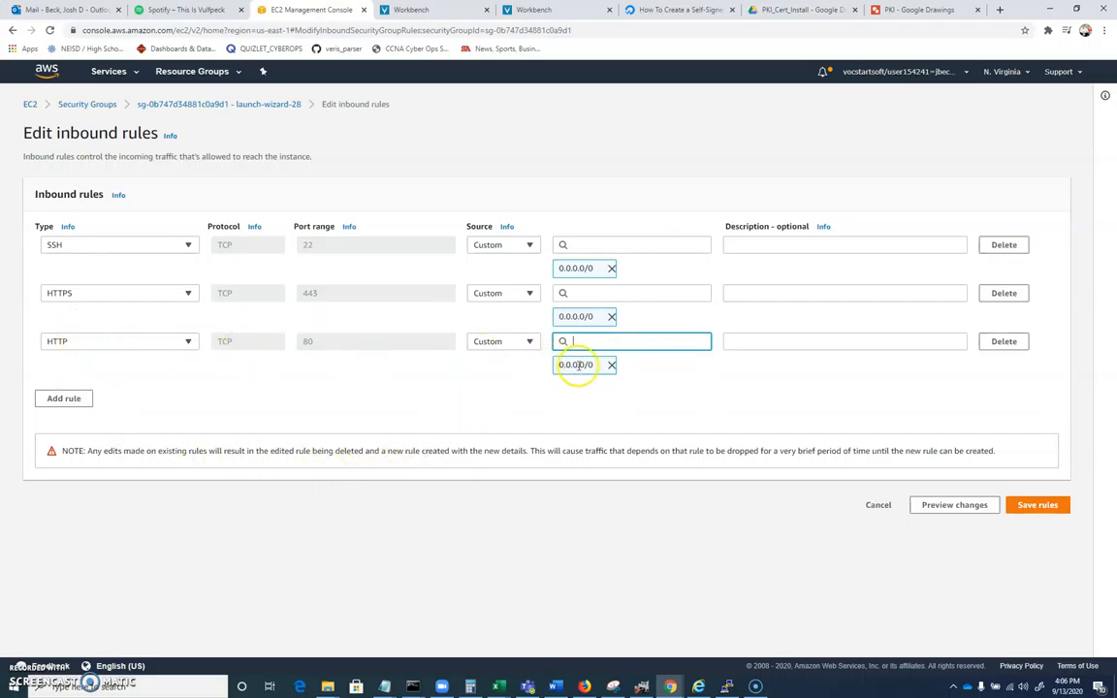
click(1037, 504)
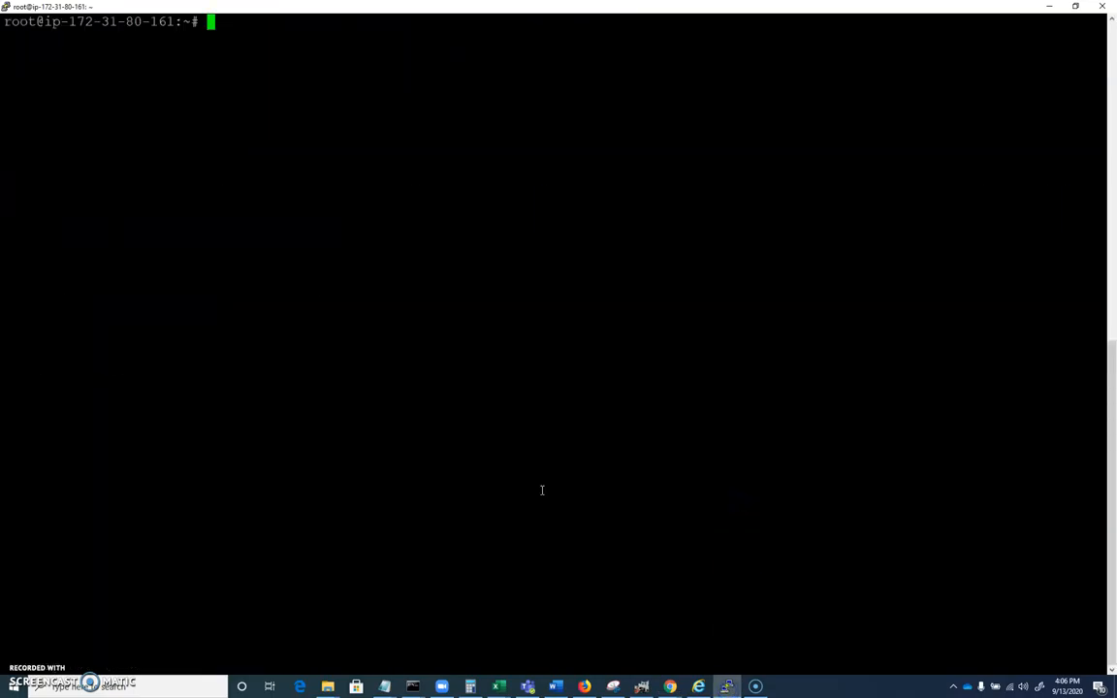
Step: Rerun certbot --apache -d newbeck.mooo.com on the cleared terminal
text(certbot --apache -d newbeck.mooo.com)
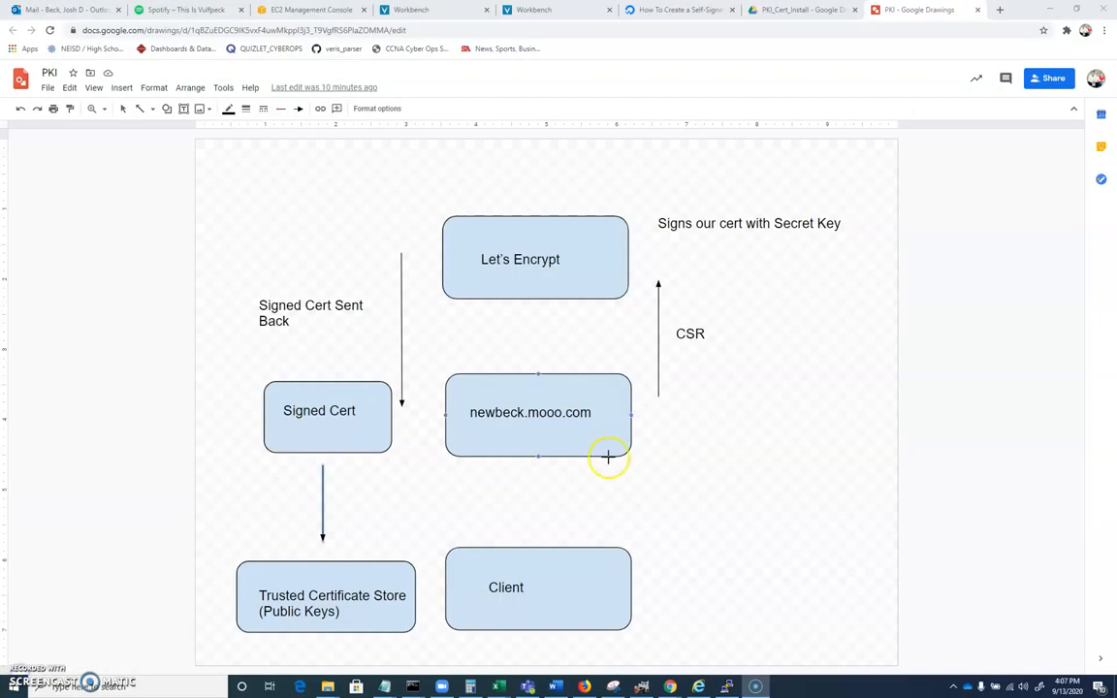
mouse_move(747, 393)
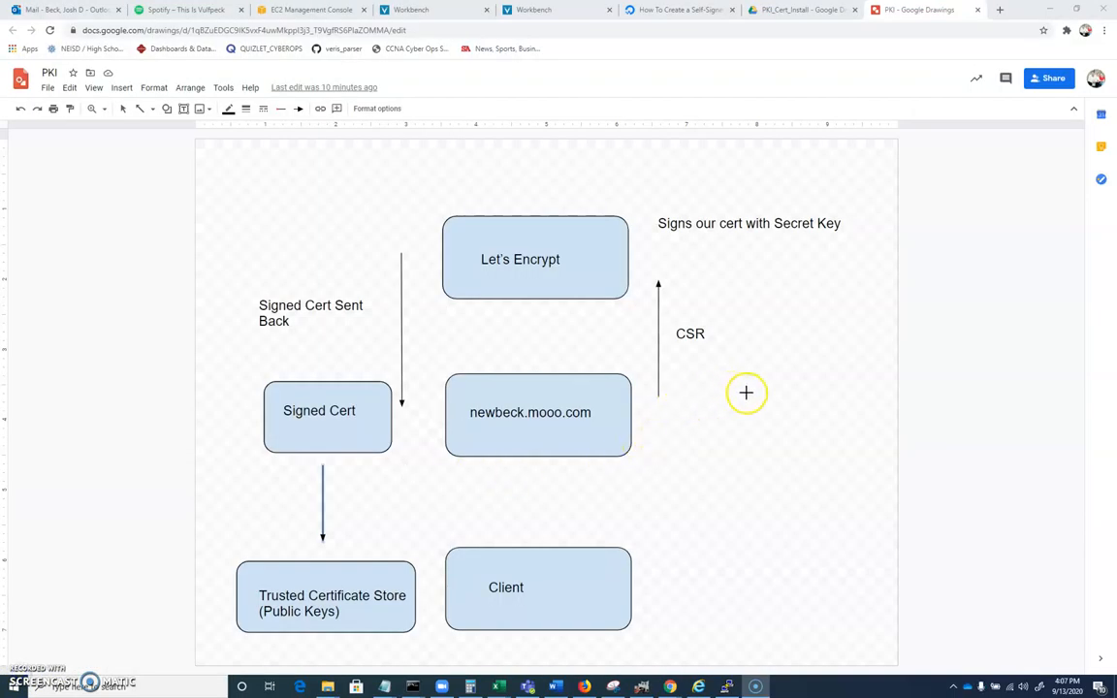
mouse_move(690, 432)
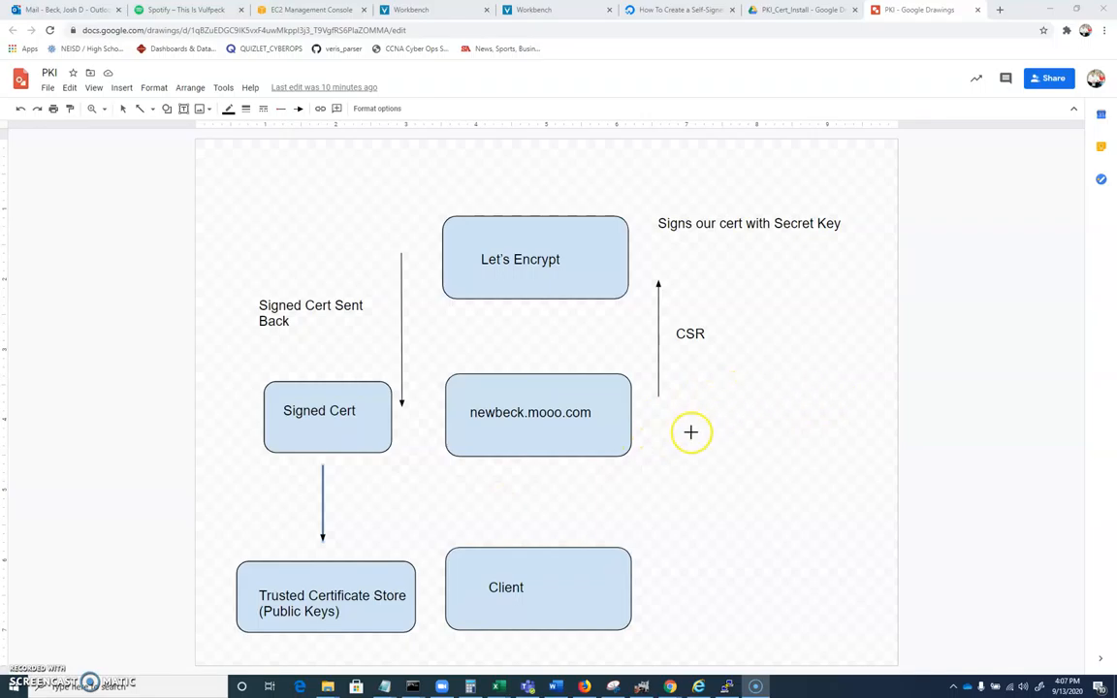
mouse_move(764, 402)
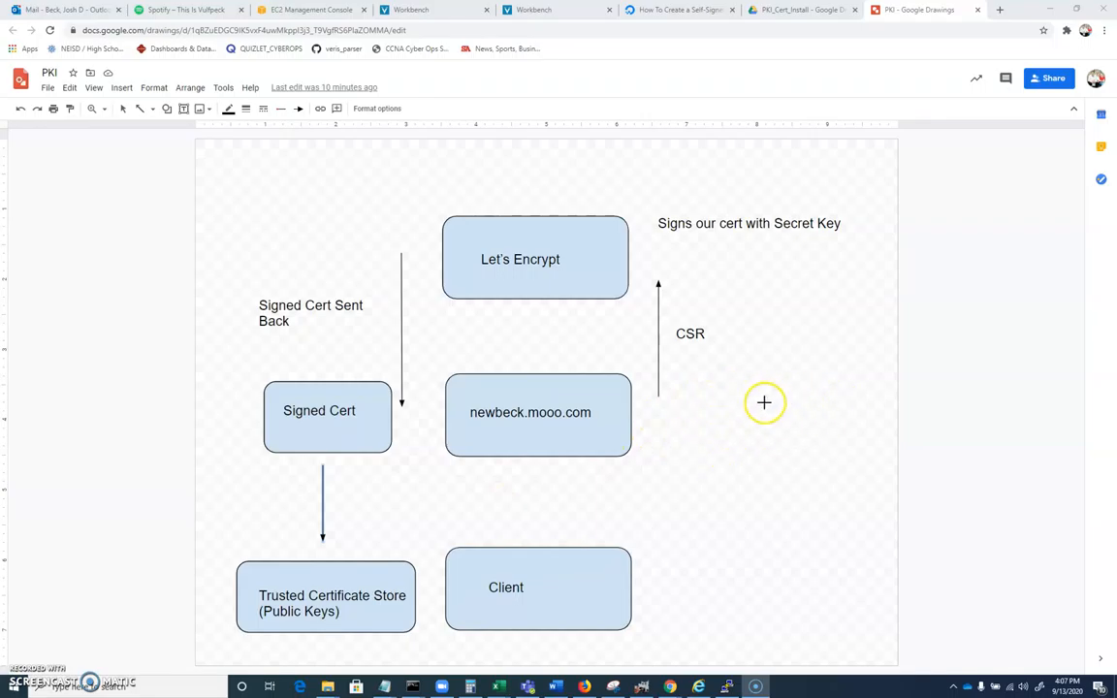
mouse_move(762, 402)
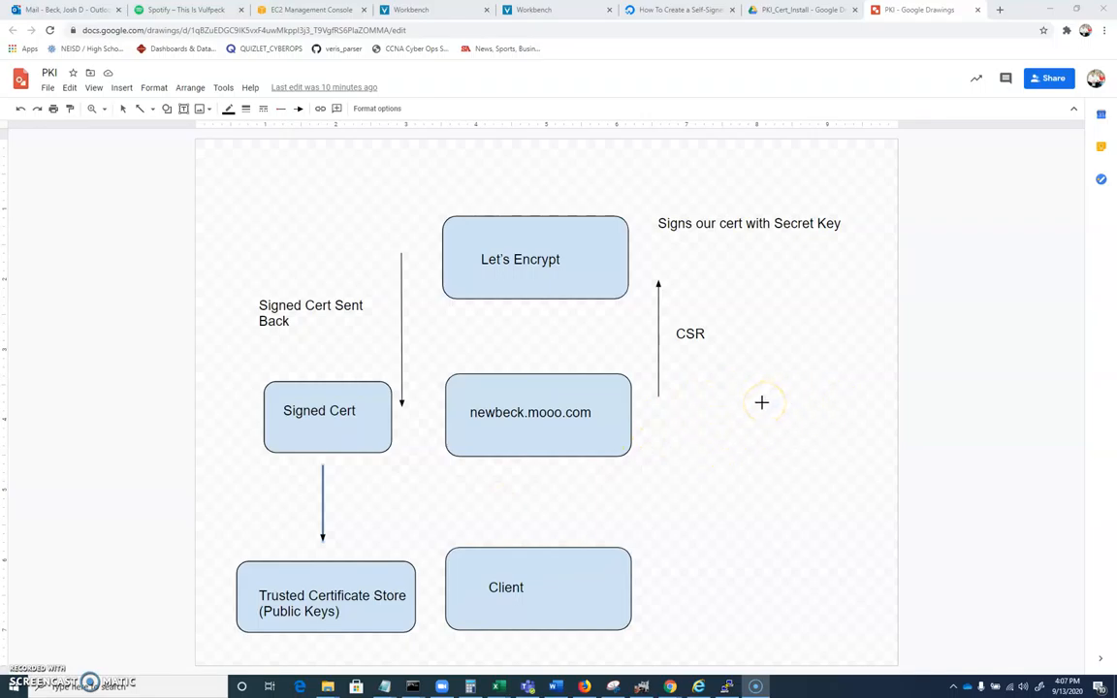
mouse_move(726, 402)
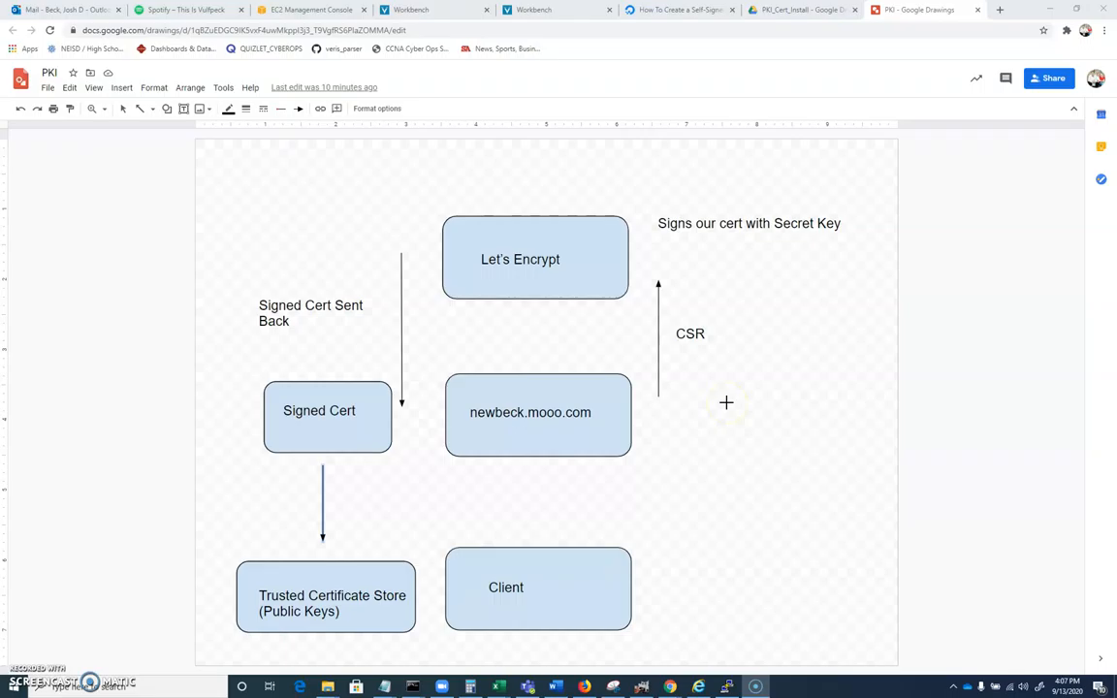
Step: Select the Let's Encrypt box in the PKI diagram
click(523, 254)
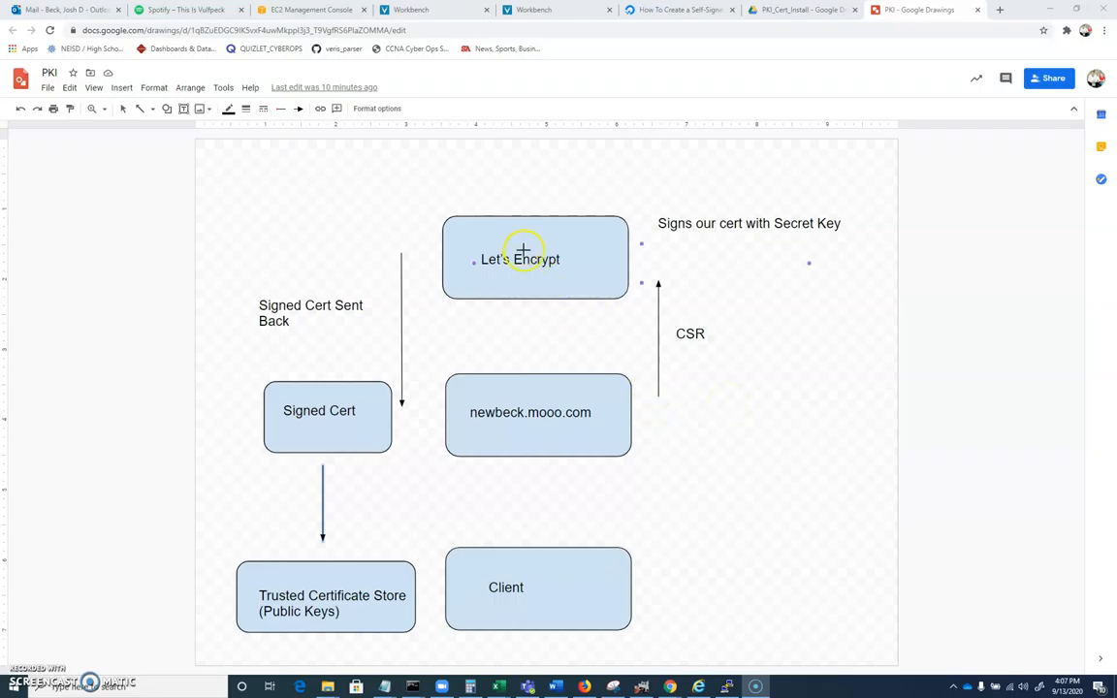
mouse_move(521, 259)
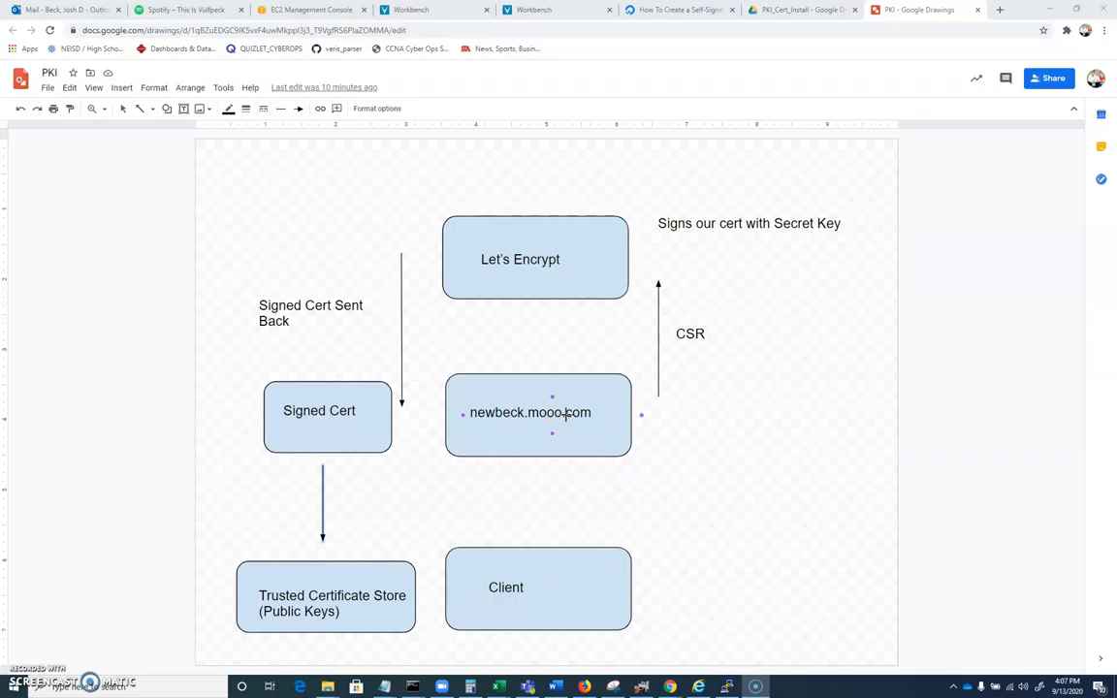
mouse_move(452, 417)
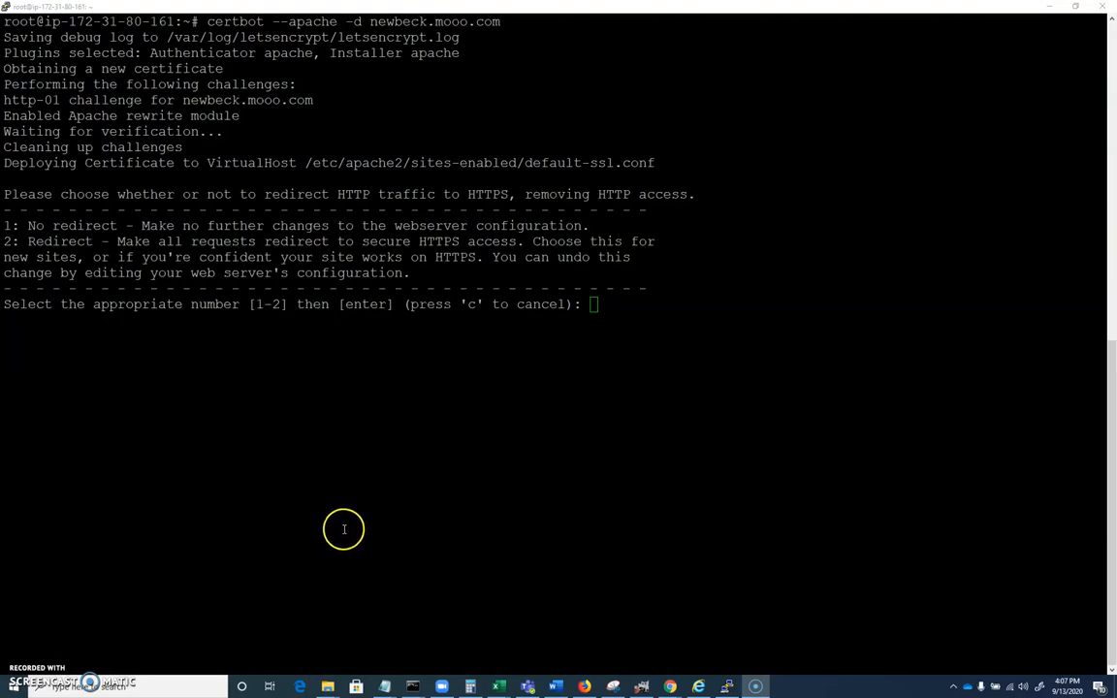
mouse_move(124, 508)
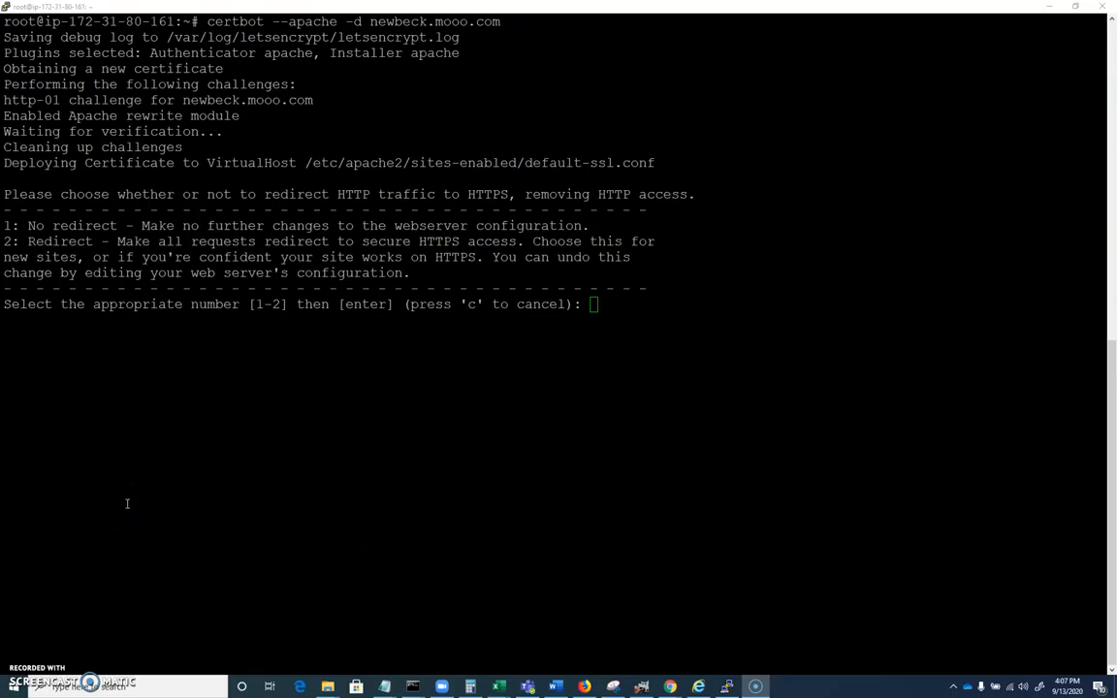
mouse_move(135, 500)
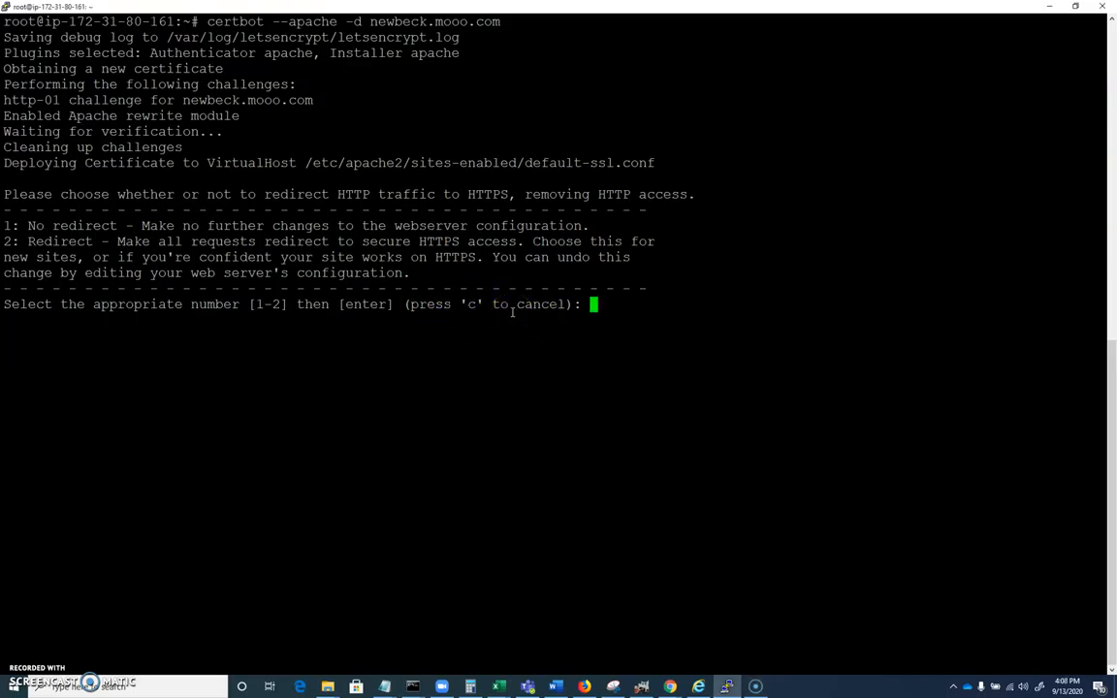
Step: Choose option 1 (No redirect) so certbot installs the certificate keeping HTTP
text(1)
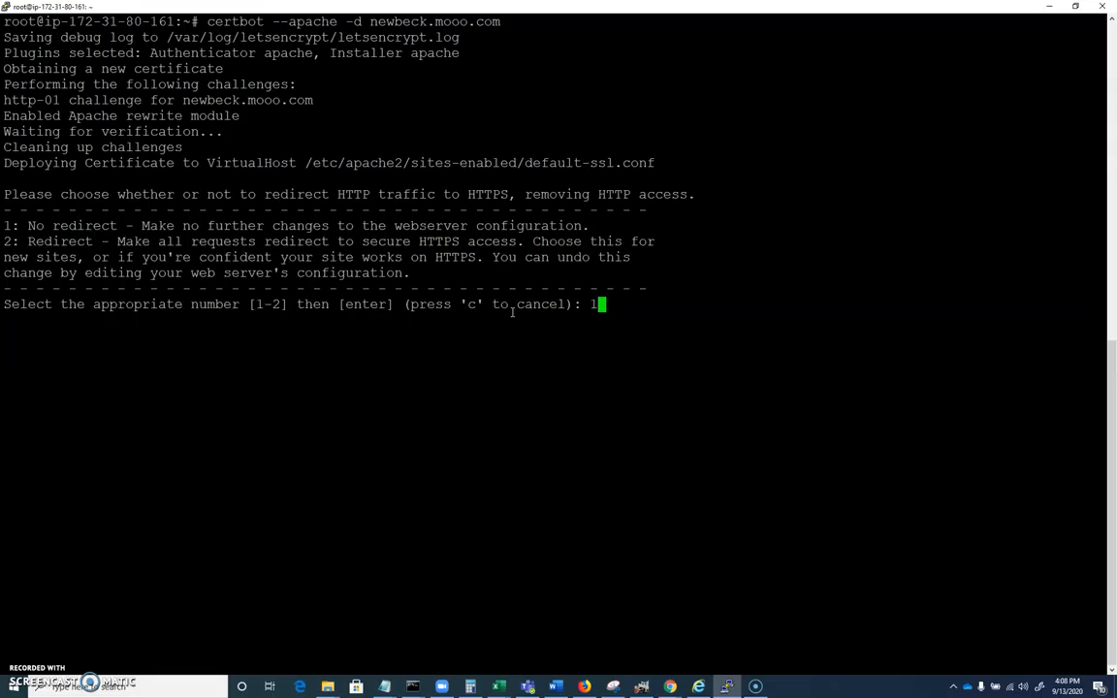
key(enter)
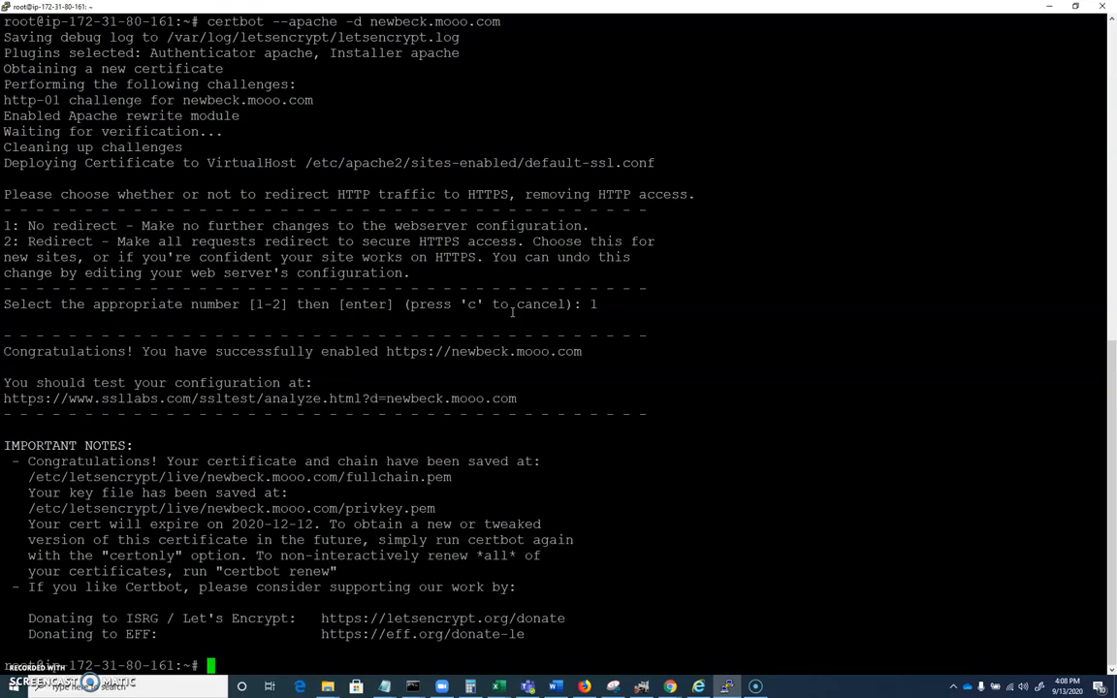
drag(426, 461, 528, 460)
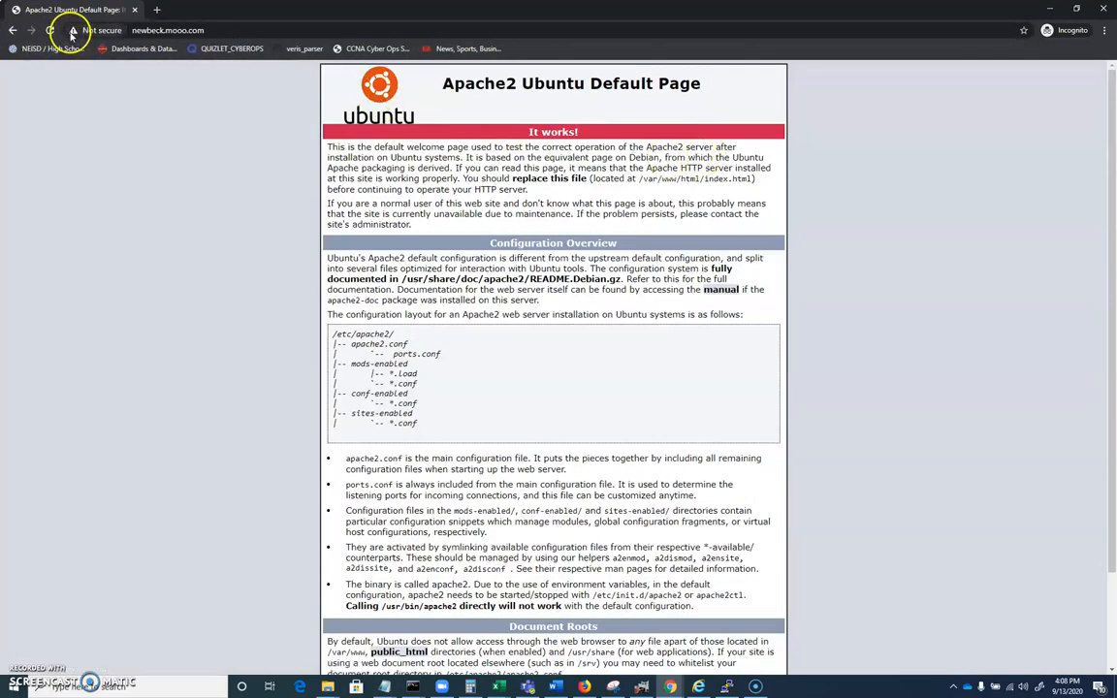
click(91, 31)
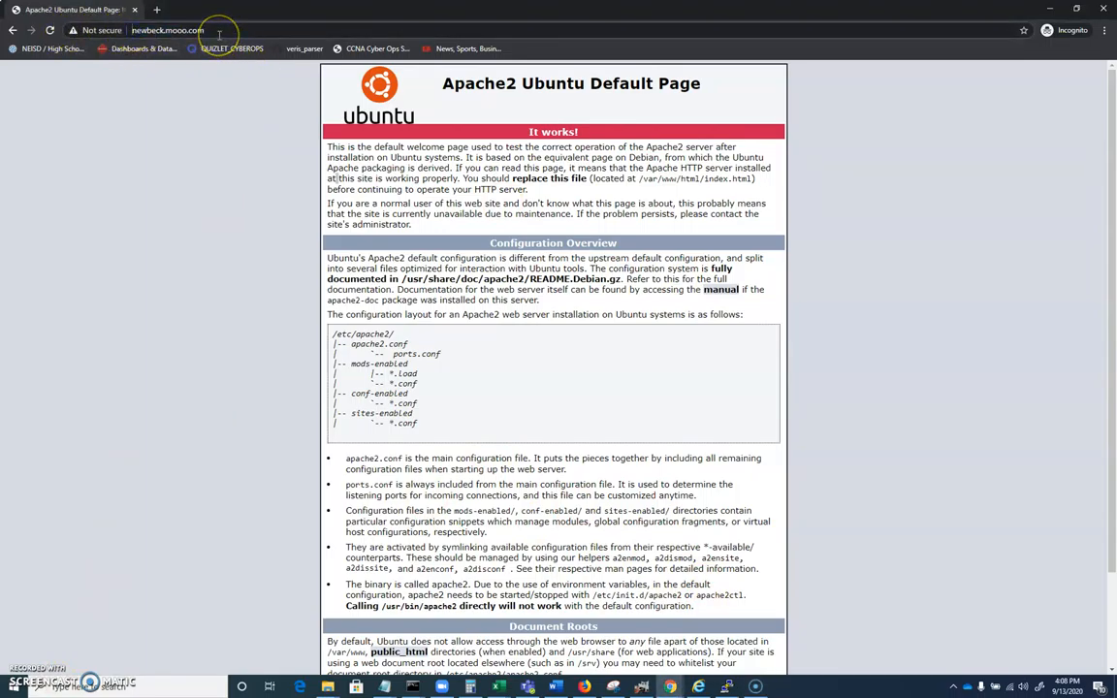
text(httpnewbeck.mooo.com)
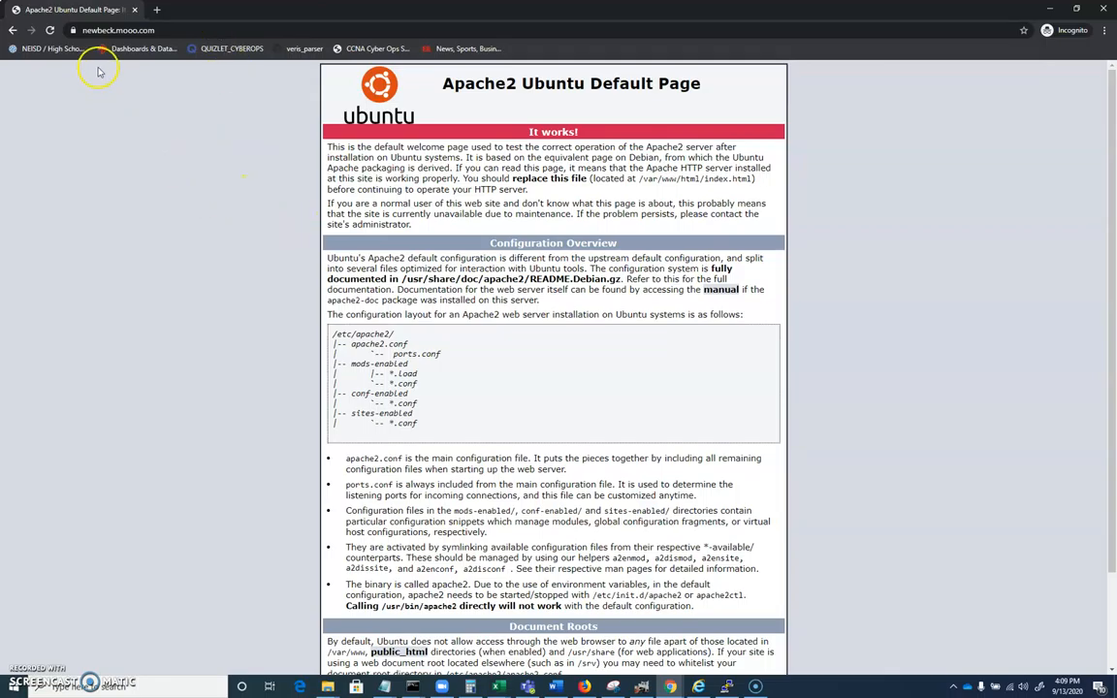
click(72, 24)
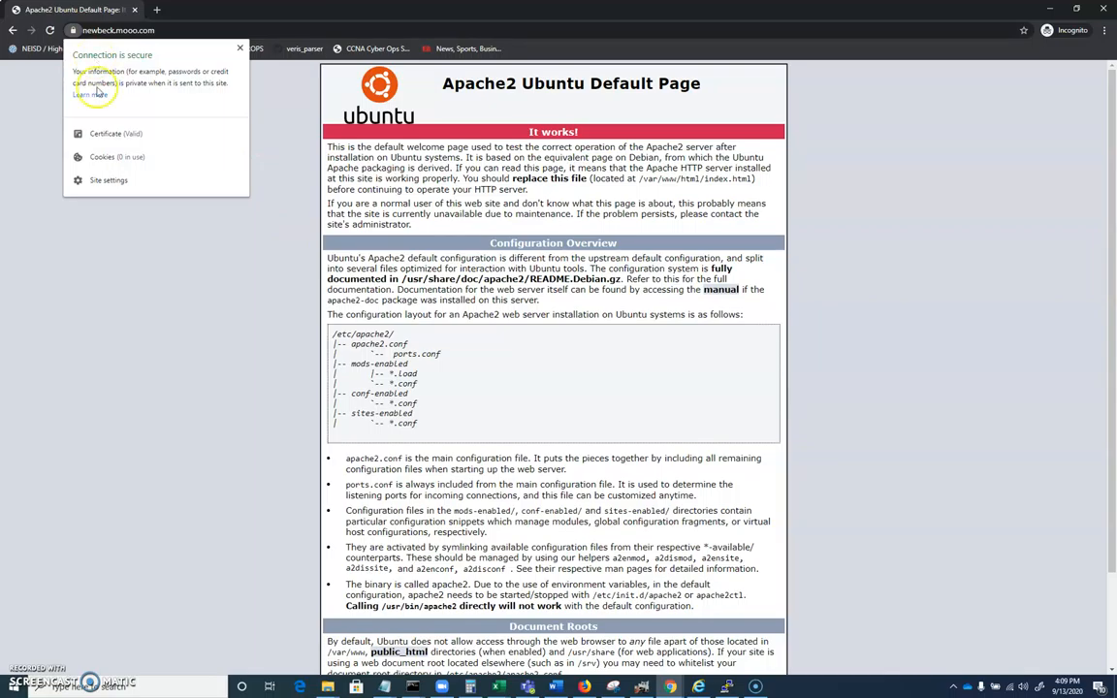
Step: Open the Let's Encrypt Authority X3 certificate, valid 9/13/2020–12/12/2020, and reposition its window
click(117, 132)
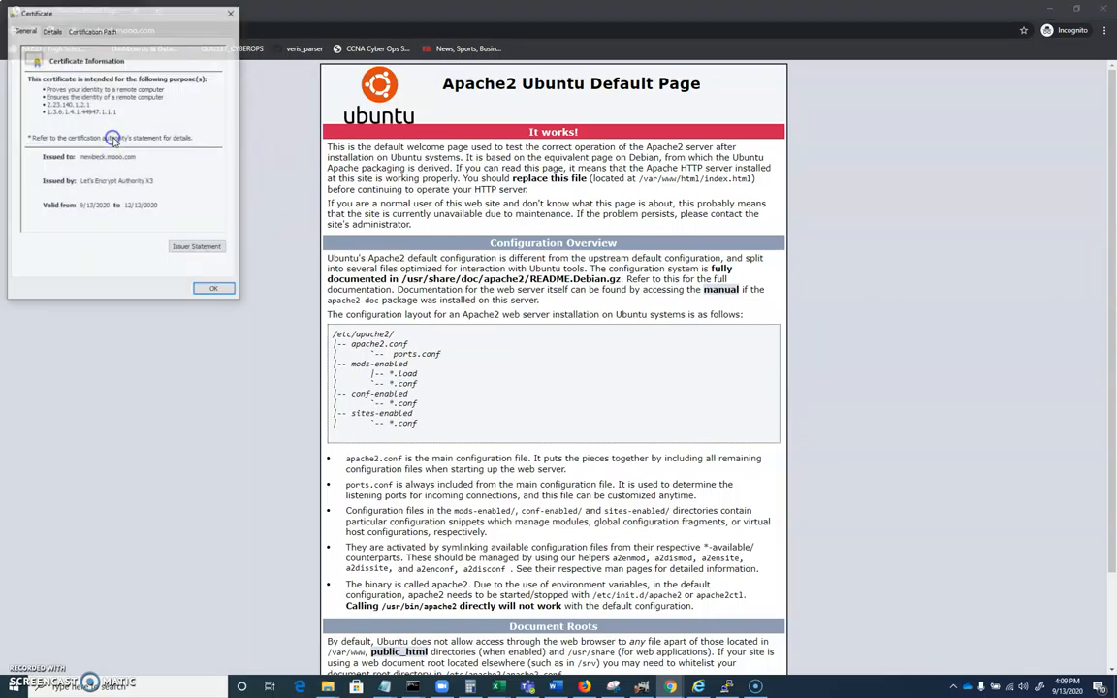
drag(121, 13, 508, 62)
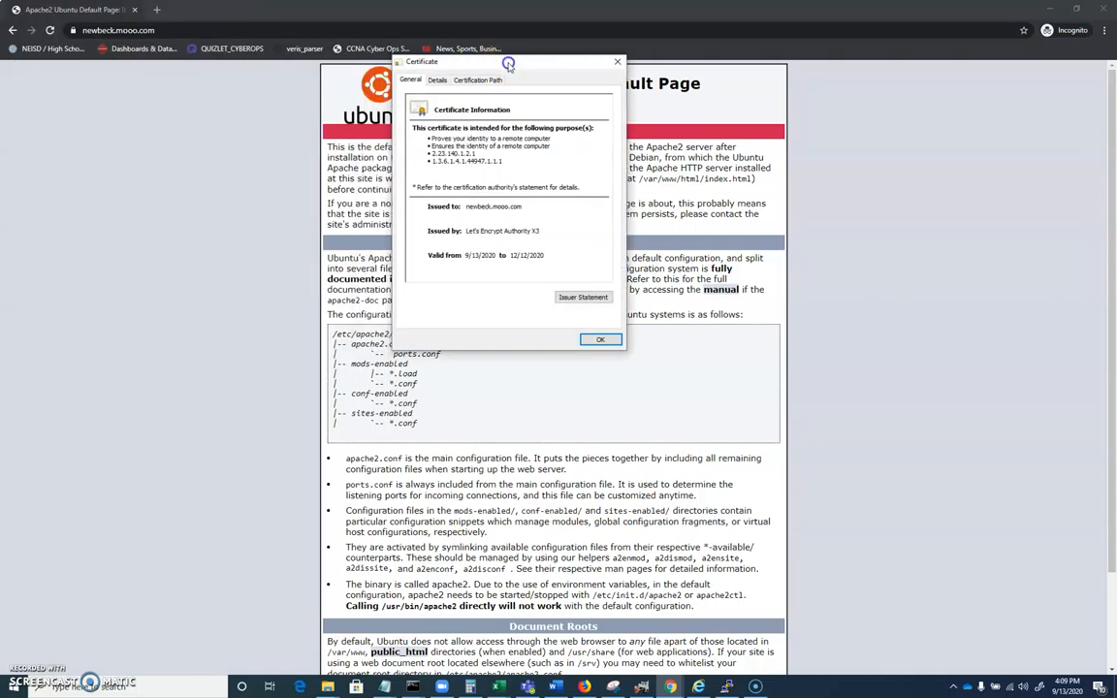
mouse_move(495, 174)
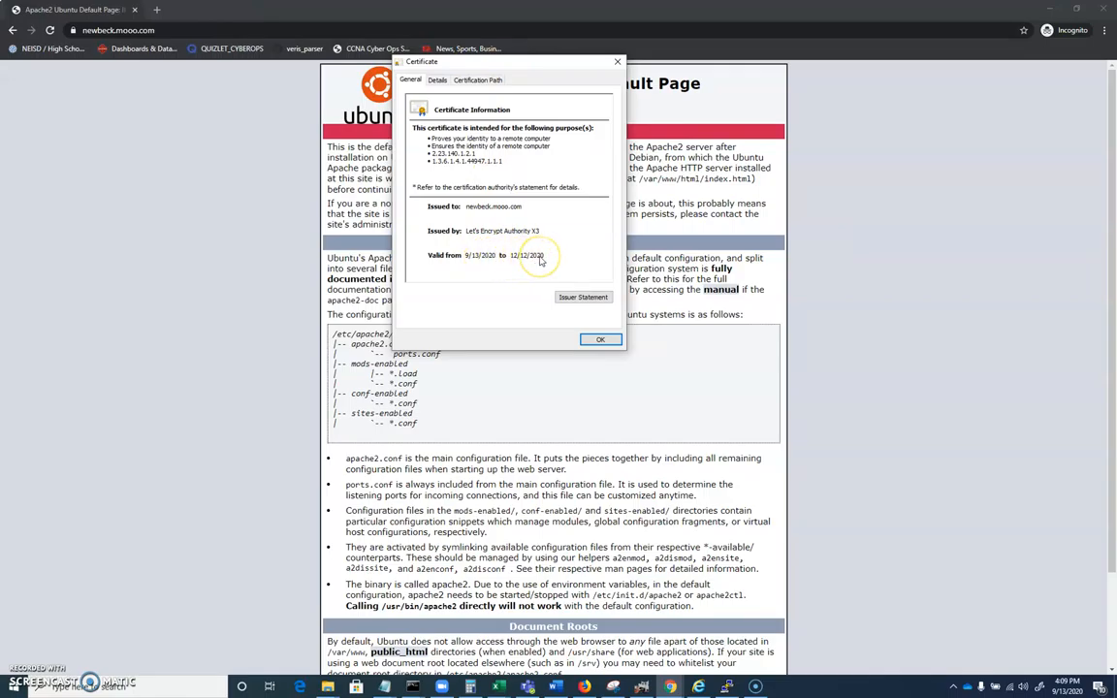
mouse_move(478, 192)
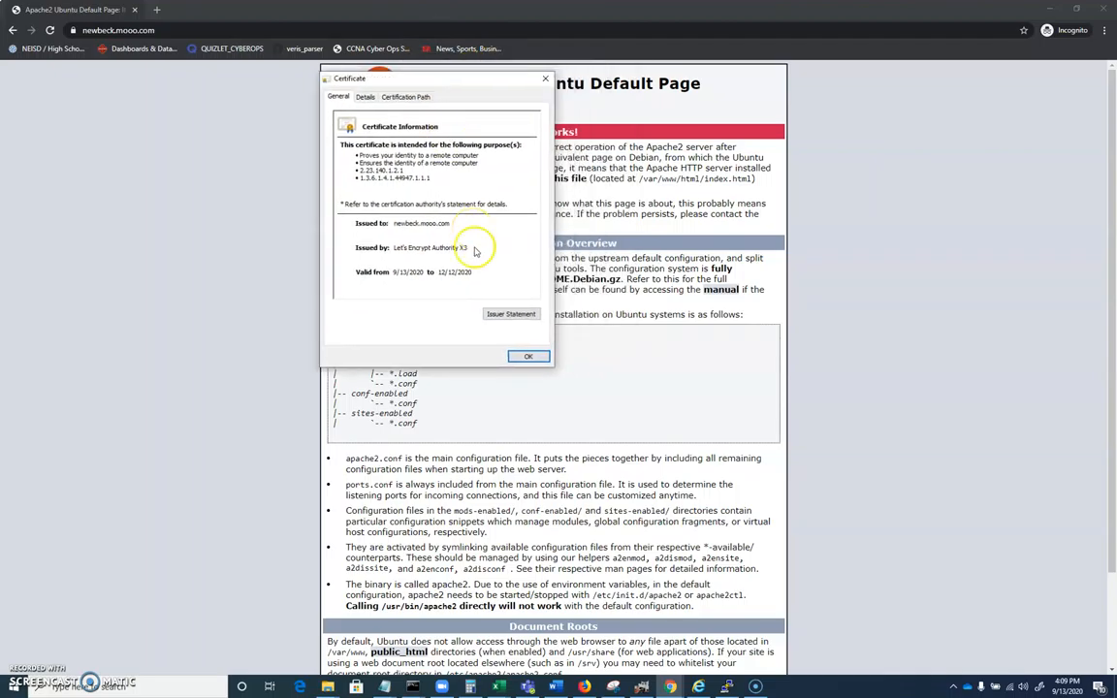
mouse_move(414, 279)
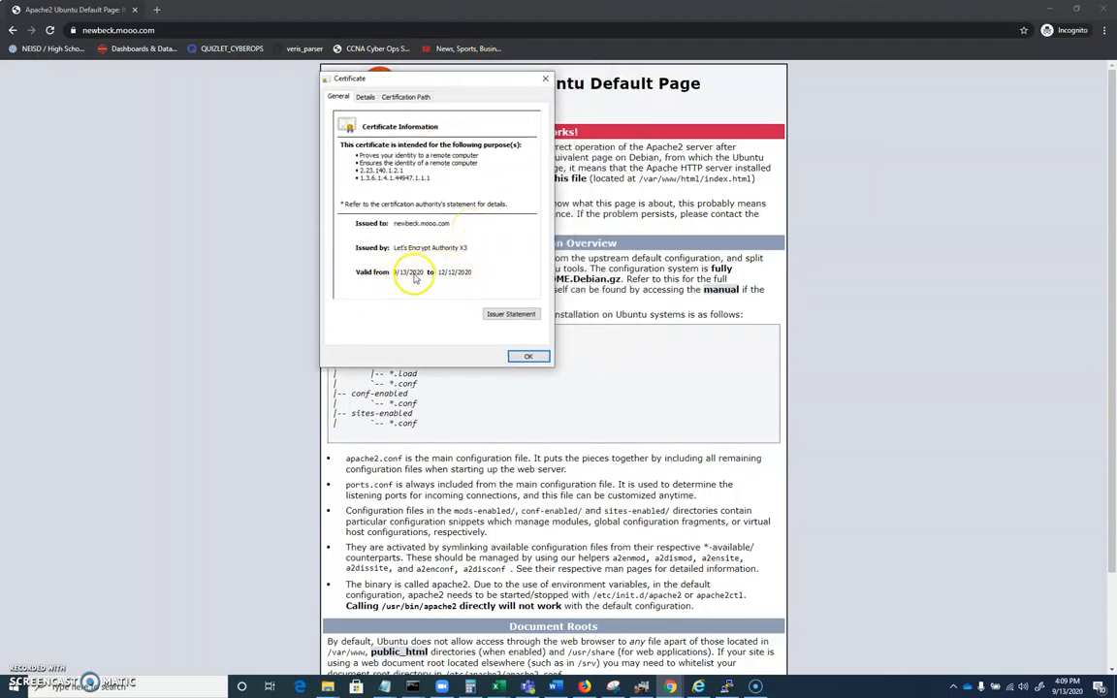
mouse_move(448, 278)
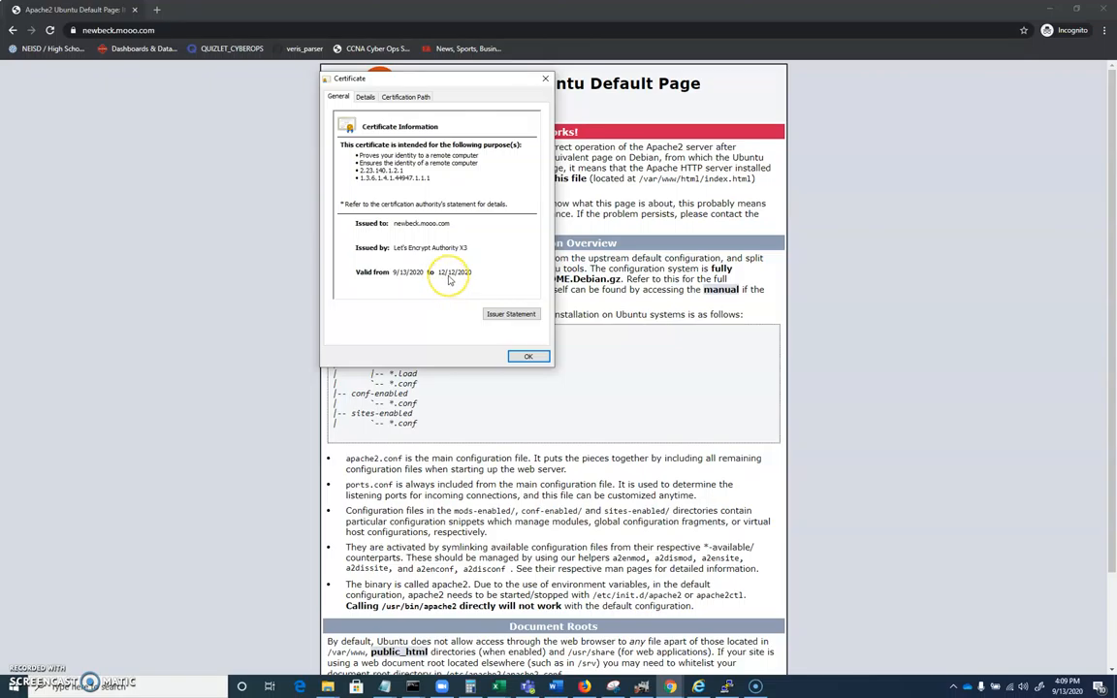
mouse_move(424, 280)
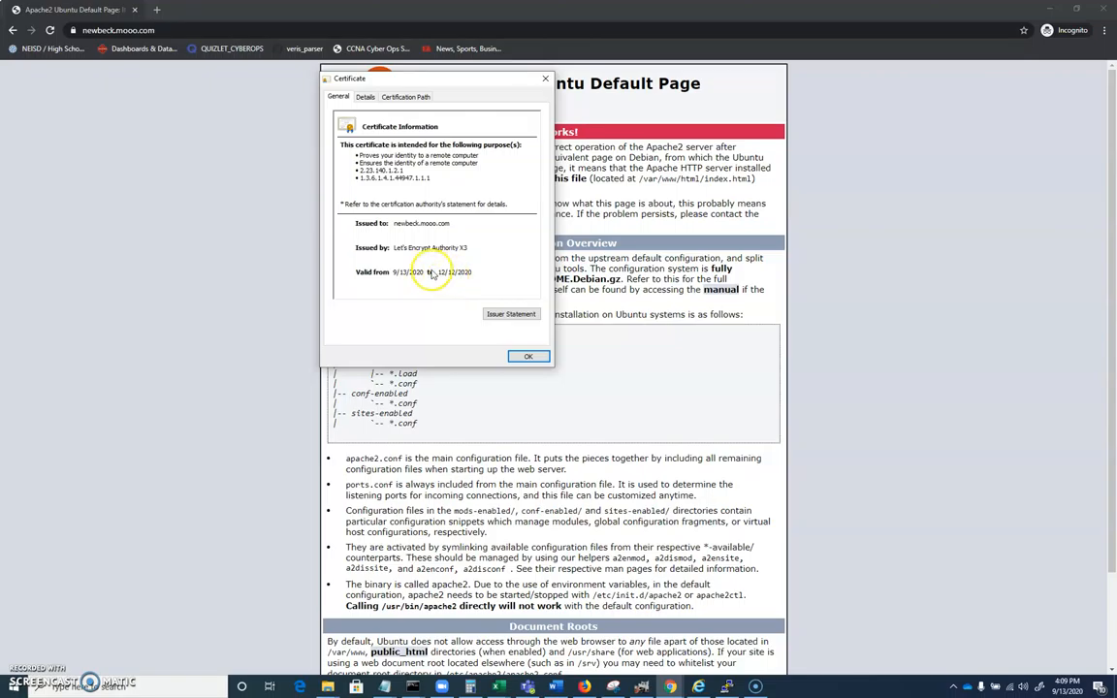
mouse_move(366, 34)
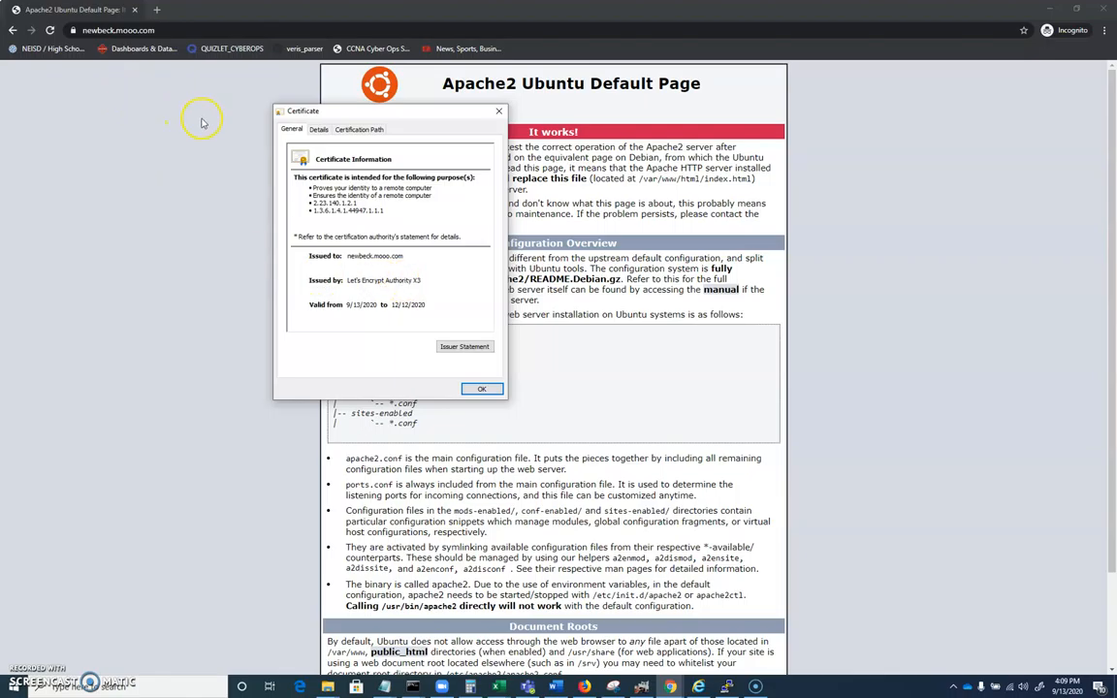
drag(302, 111, 196, 55)
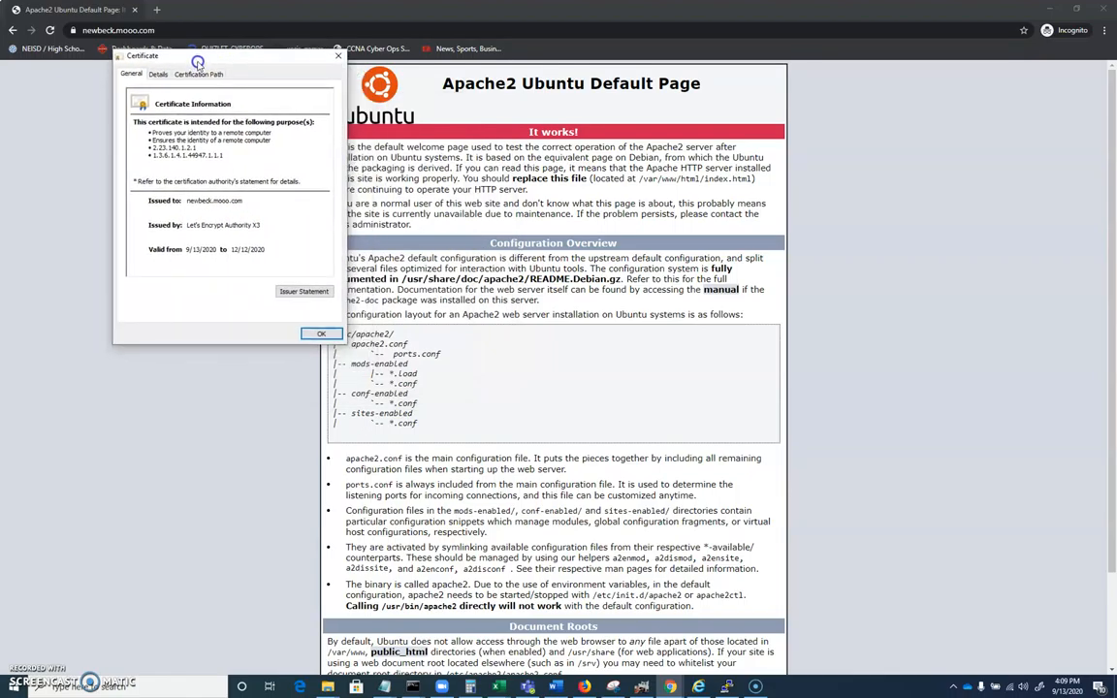
click(321, 333)
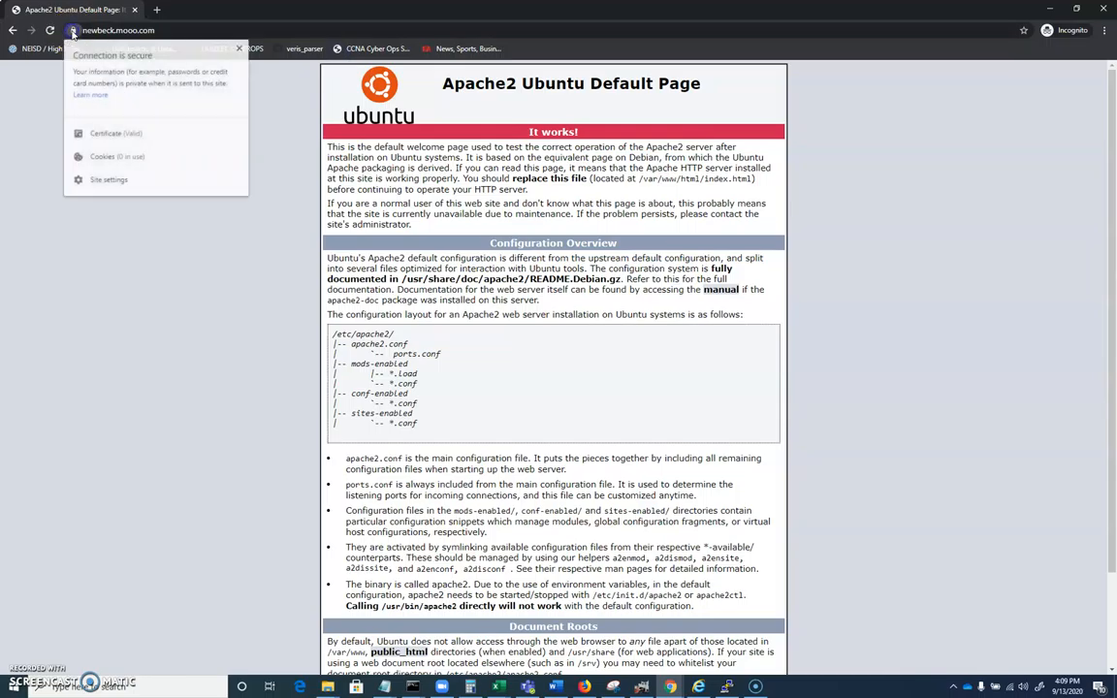
mouse_move(124, 142)
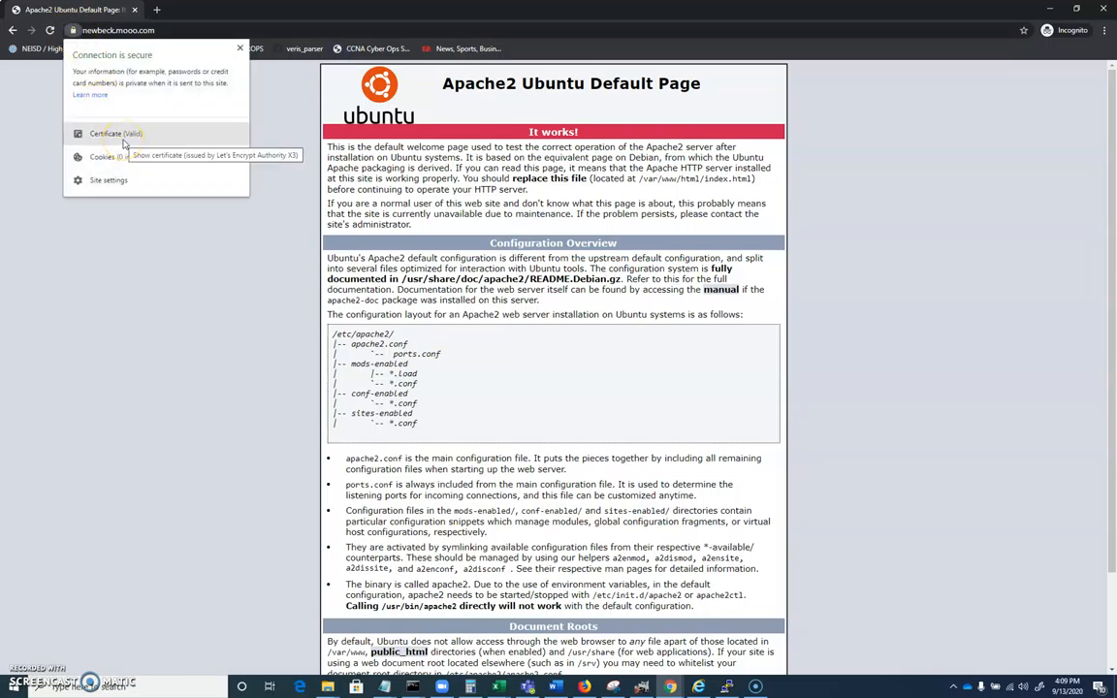
click(117, 134)
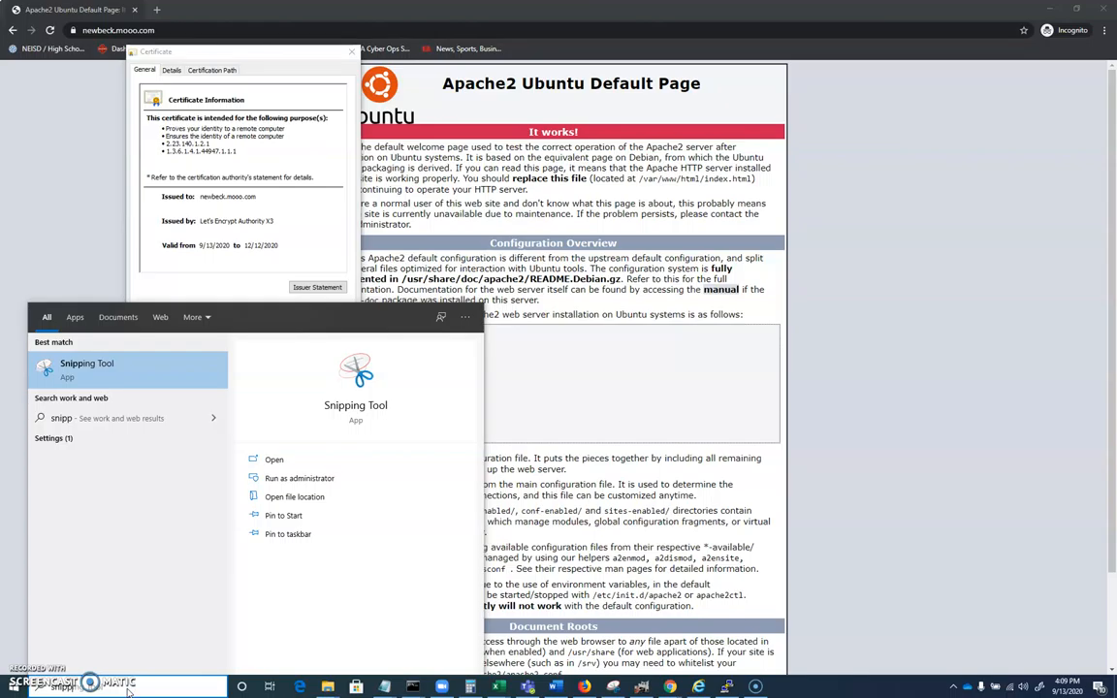
Step: Launch Snipping Tool to capture the certificate window
click(86, 364)
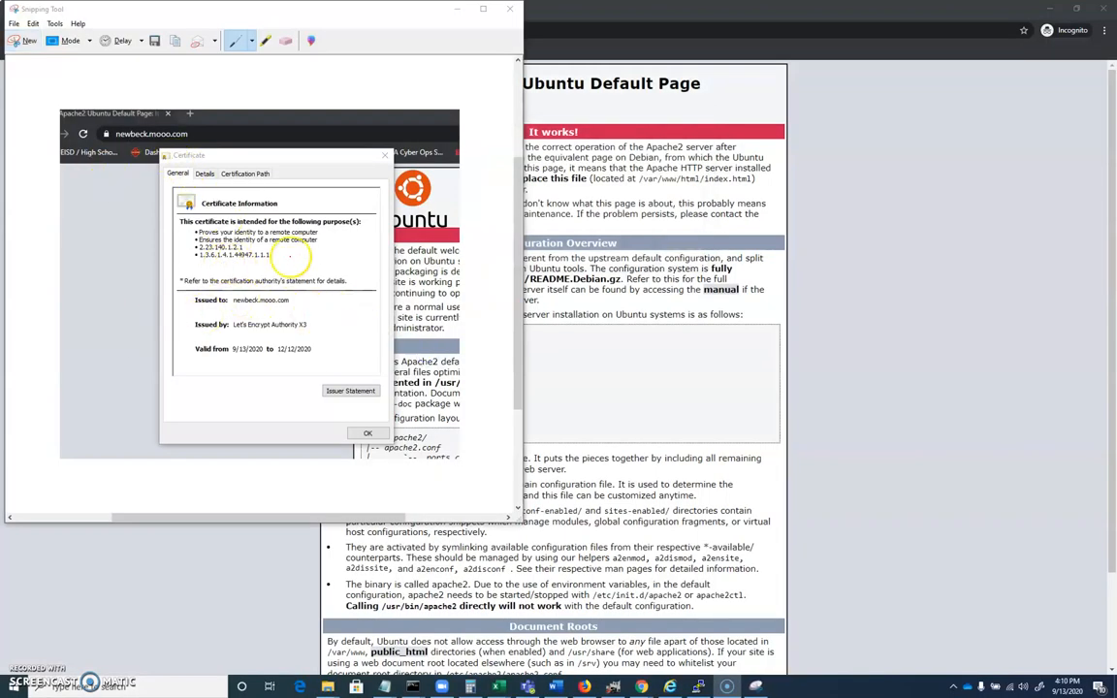
mouse_move(300, 153)
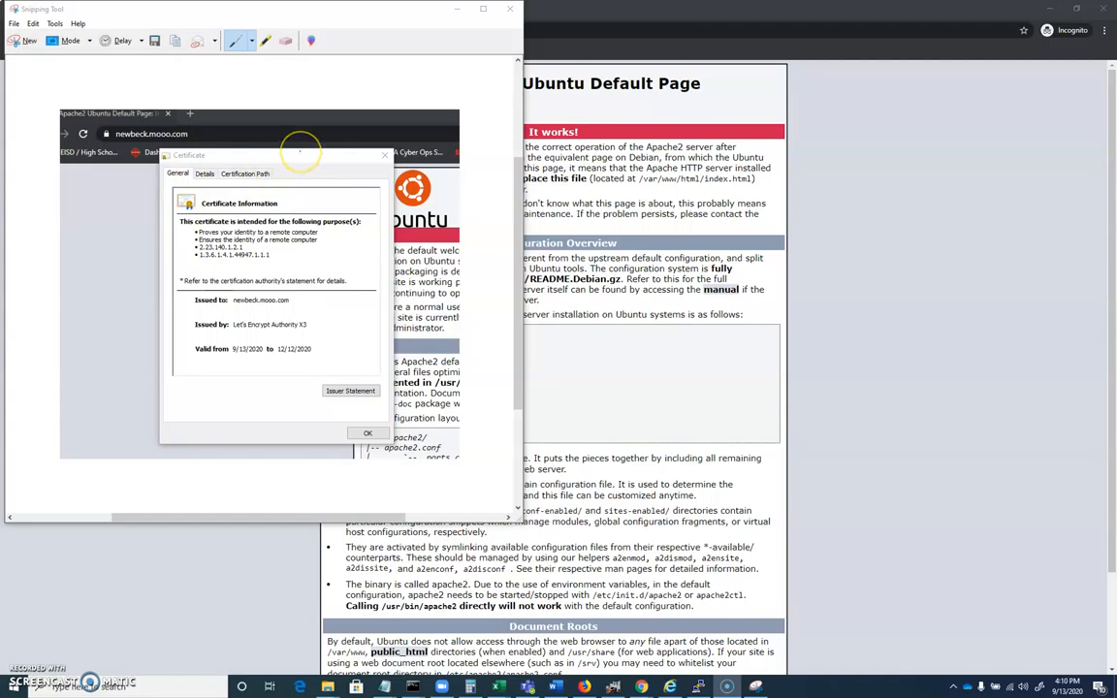
mouse_move(298, 147)
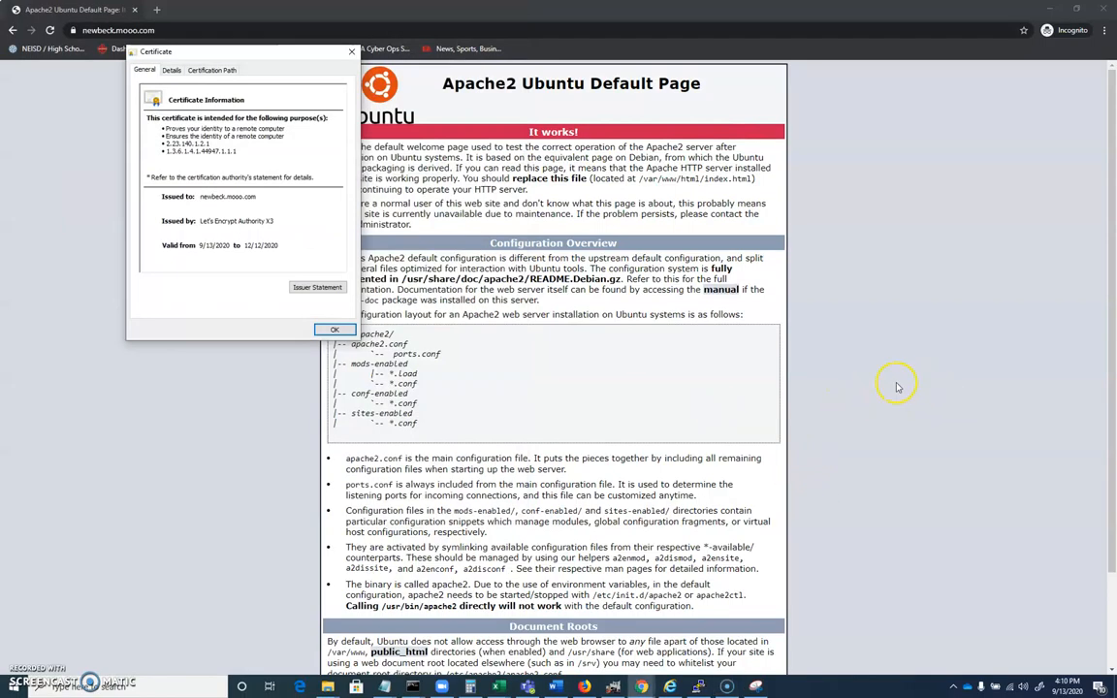
mouse_move(797, 365)
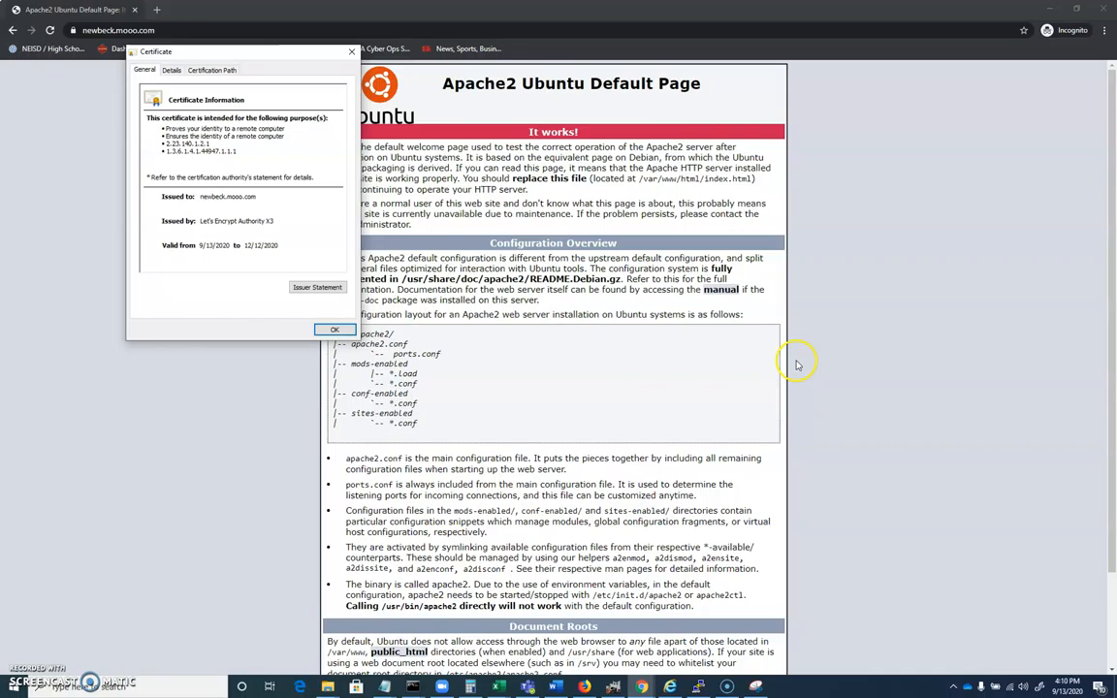